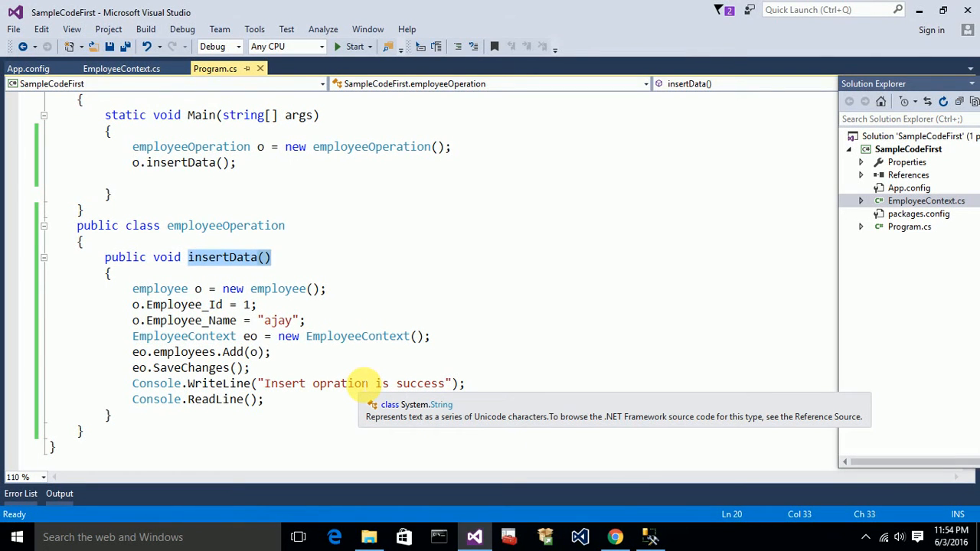
Step: Comment out the whole insertData method in Program.cs
left_click(271, 257)
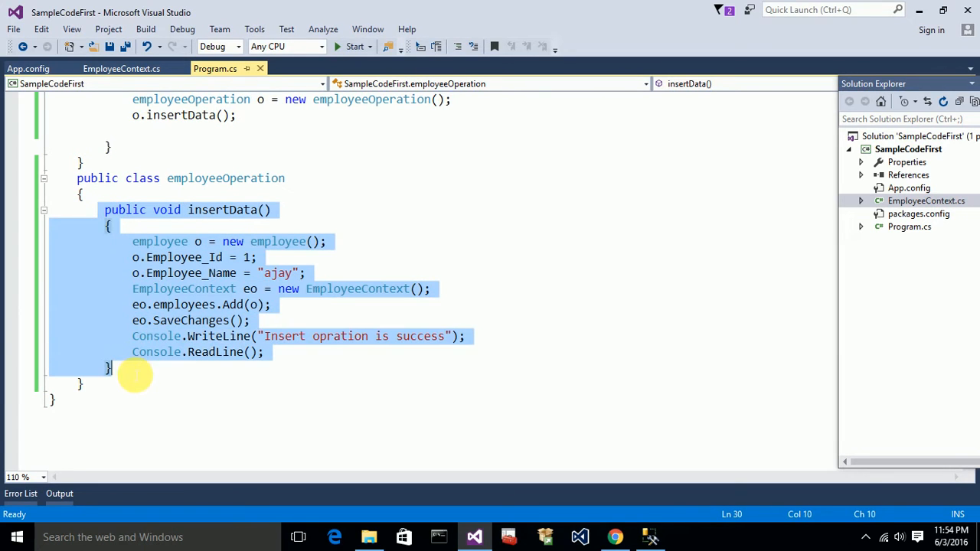
mouse_move(226, 217)
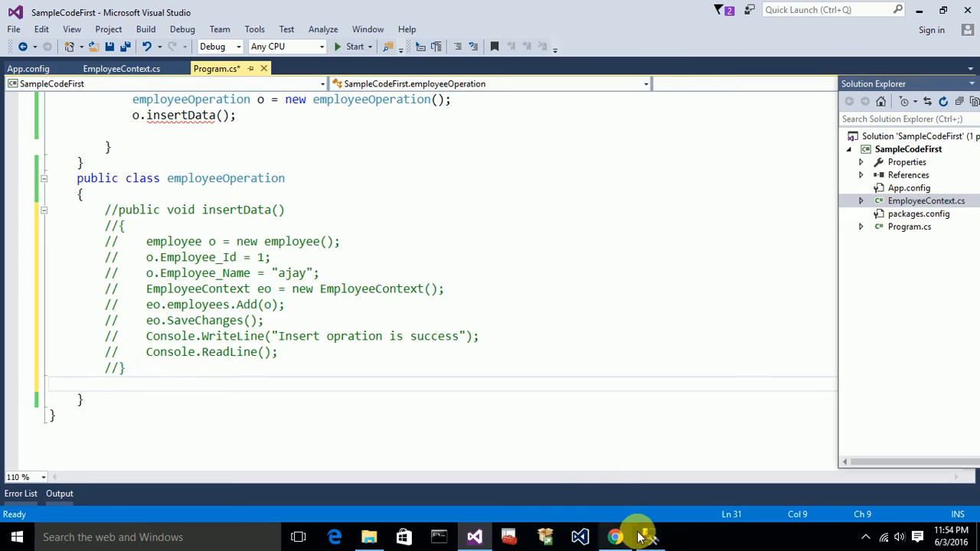
Step: Switch to SQL Server Management Studio showing employees row 1, ajay
left_click(649, 536)
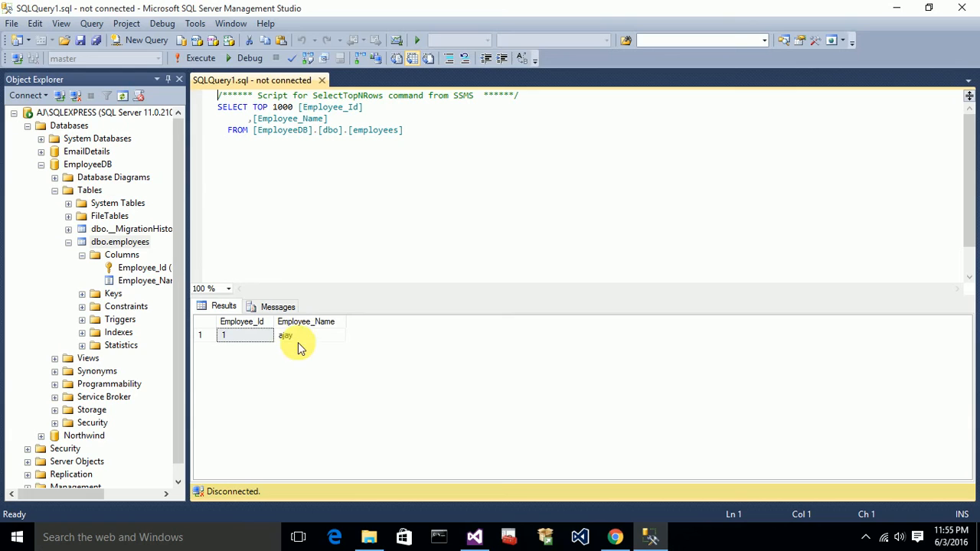
mouse_move(314, 331)
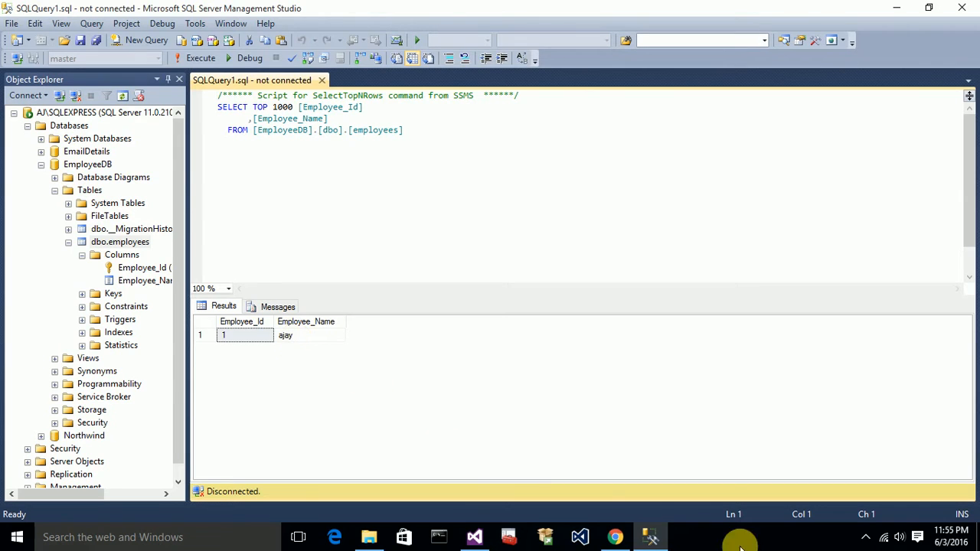
mouse_move(475, 536)
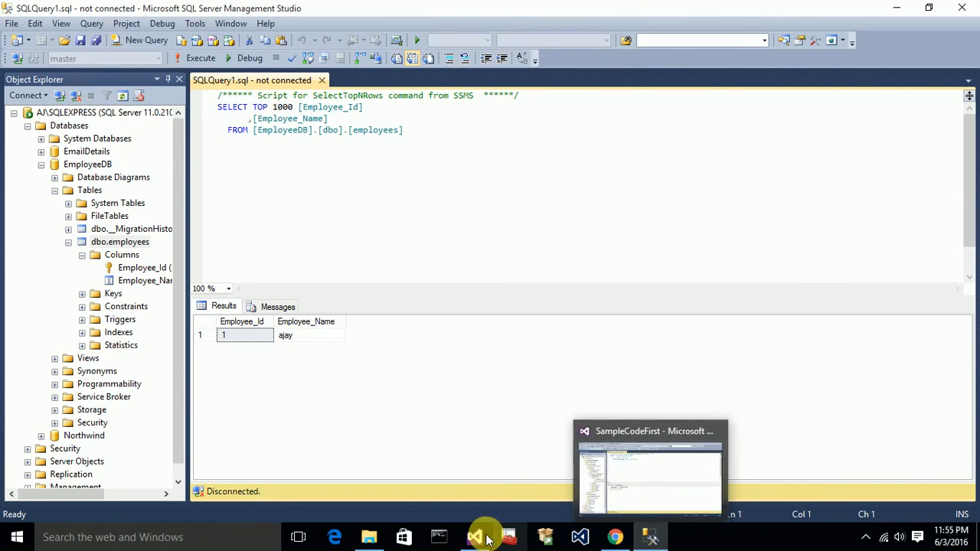
Step: Back in Program.cs, write an empty public void updateData() method below the commented code
left_click(475, 536)
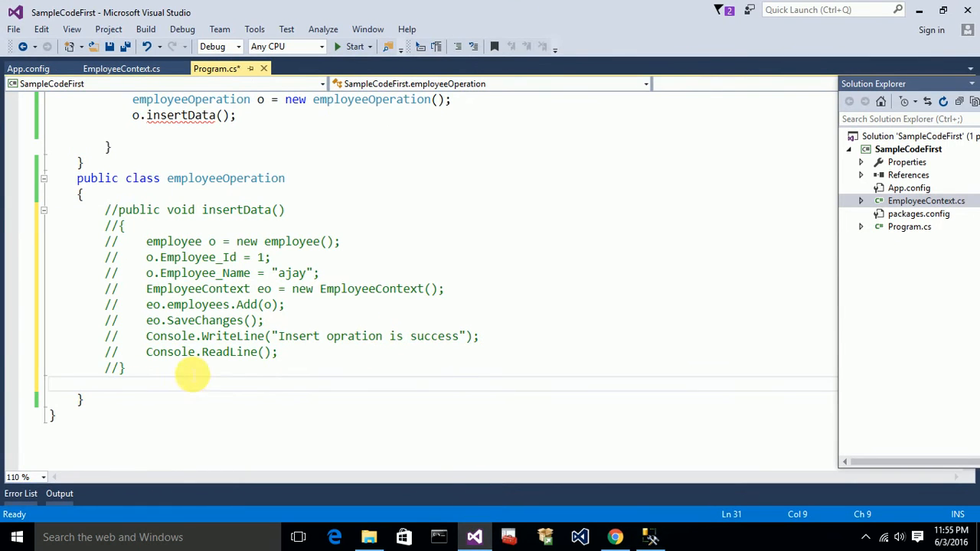
type("p")
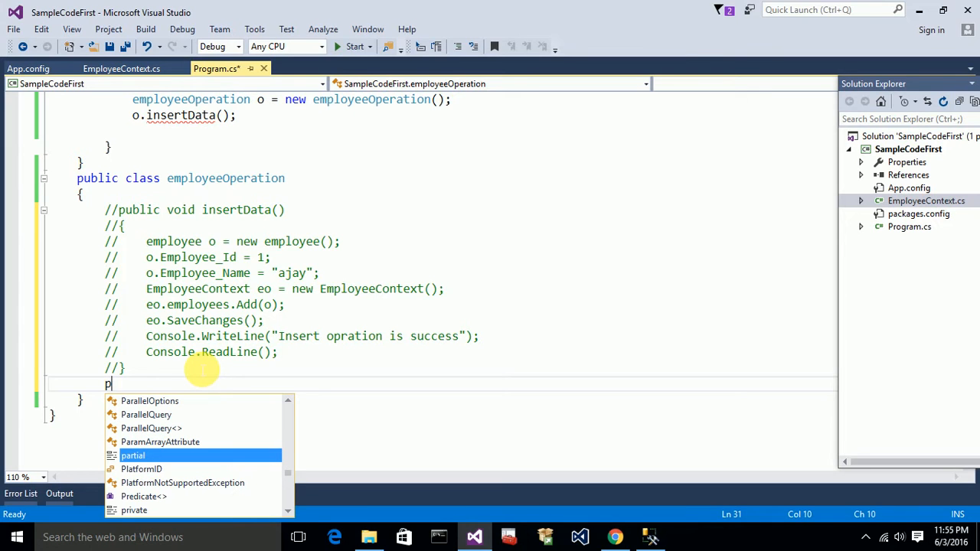
type("ublic void updat")
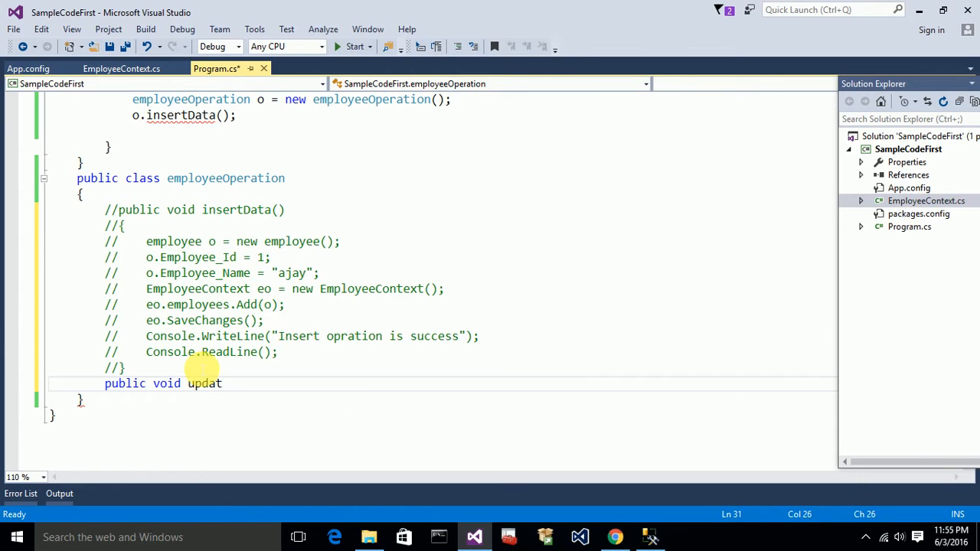
type("eData(")
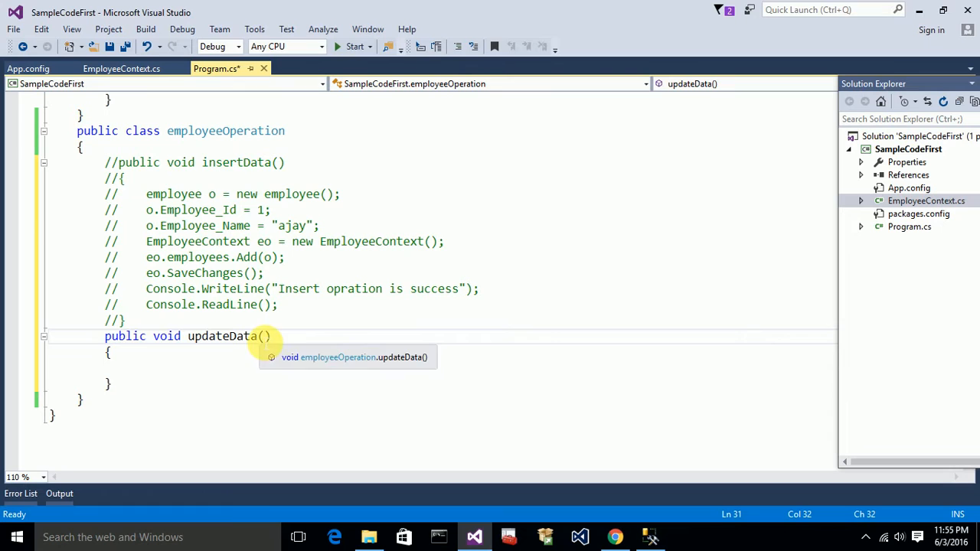
mouse_move(334, 373)
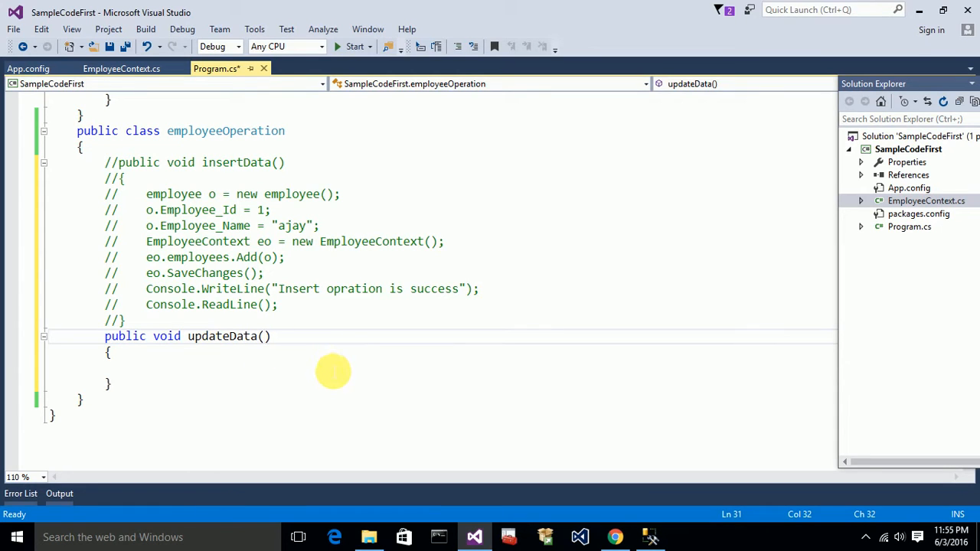
mouse_move(327, 363)
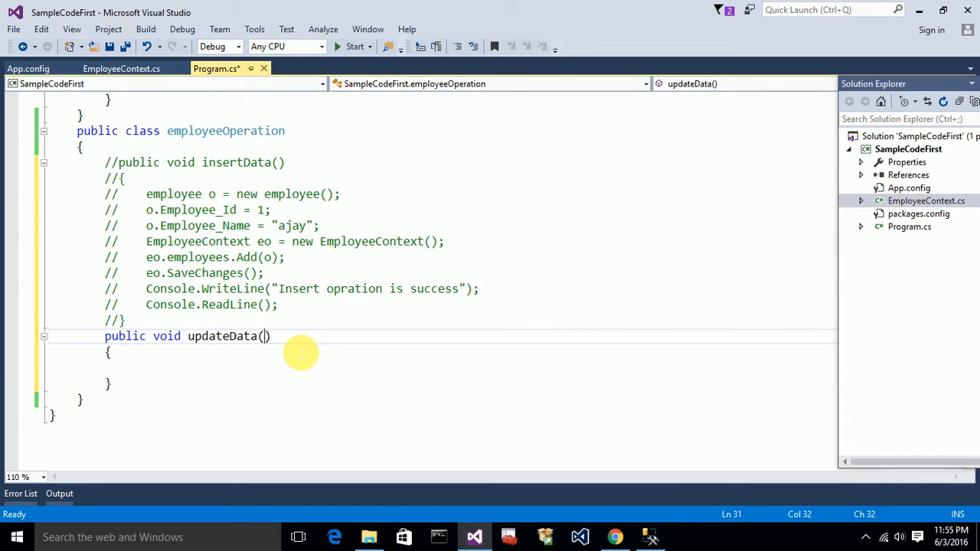
mouse_move(297, 350)
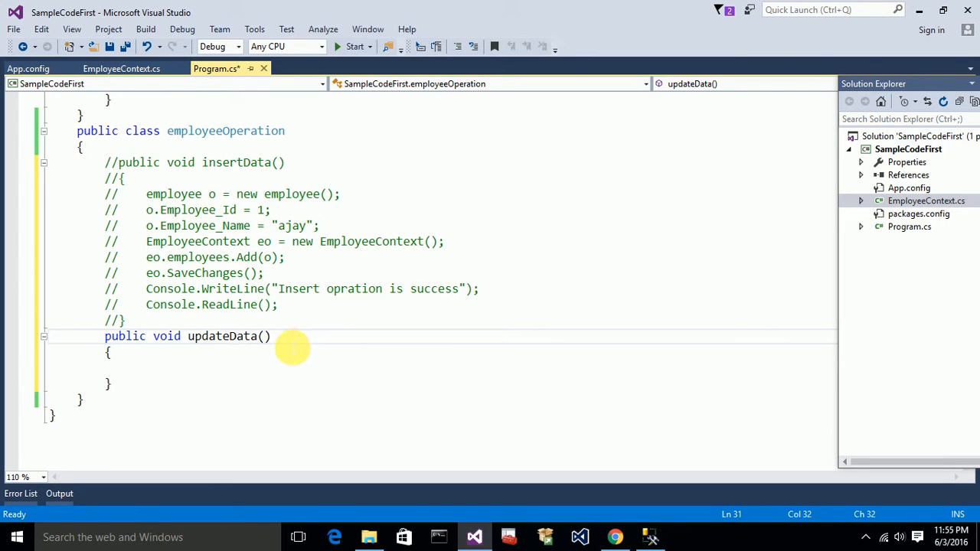
mouse_move(413, 386)
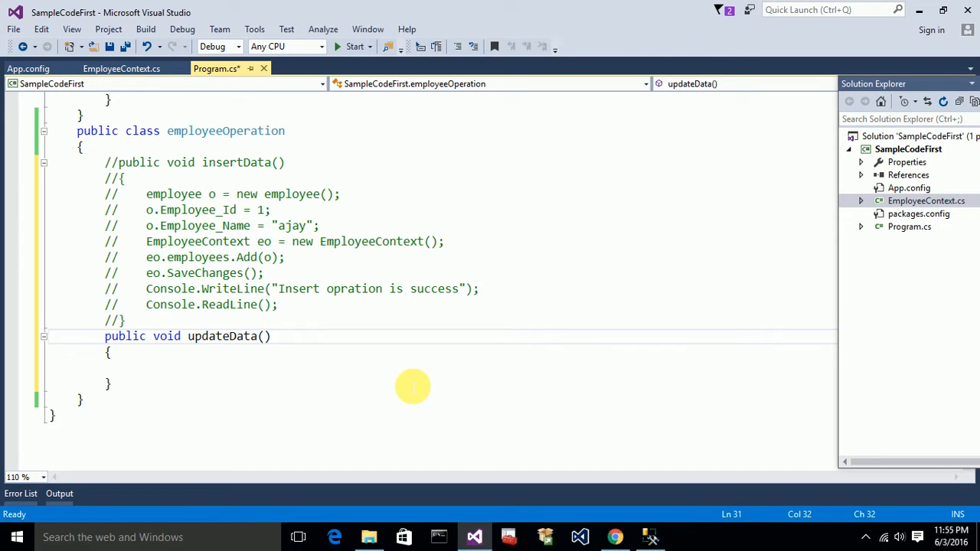
Step: Give updateData an int id parameter and glance at the EmployeeContext class before returning
type("int id")
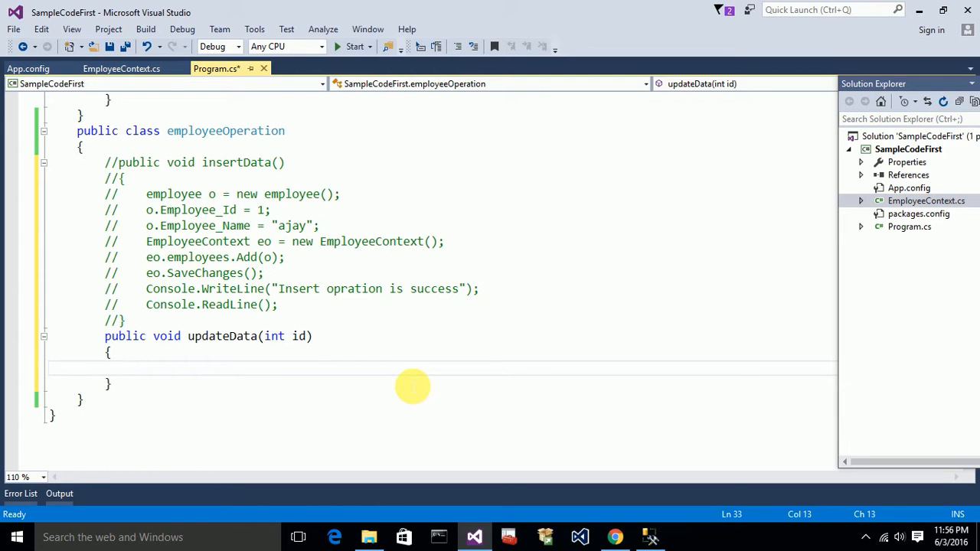
mouse_move(406, 383)
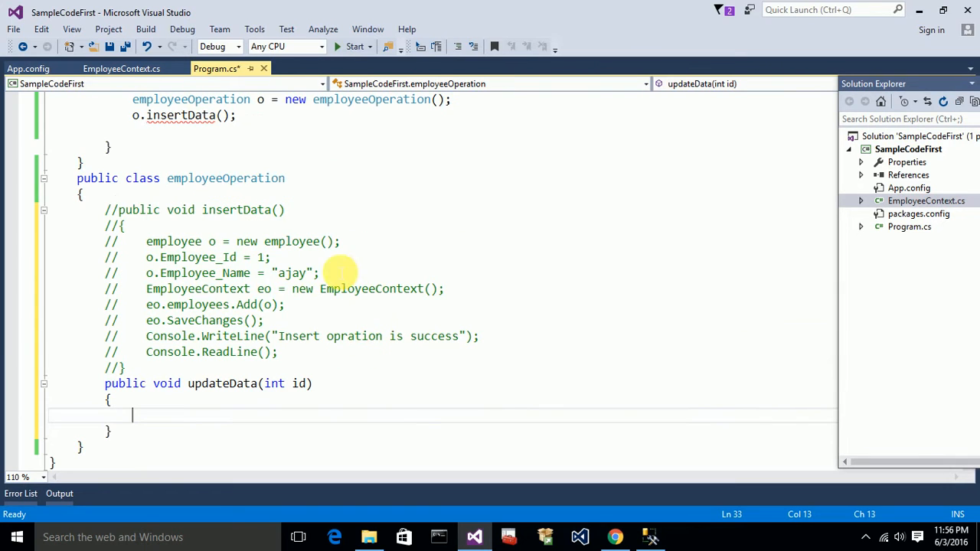
left_click(121, 67)
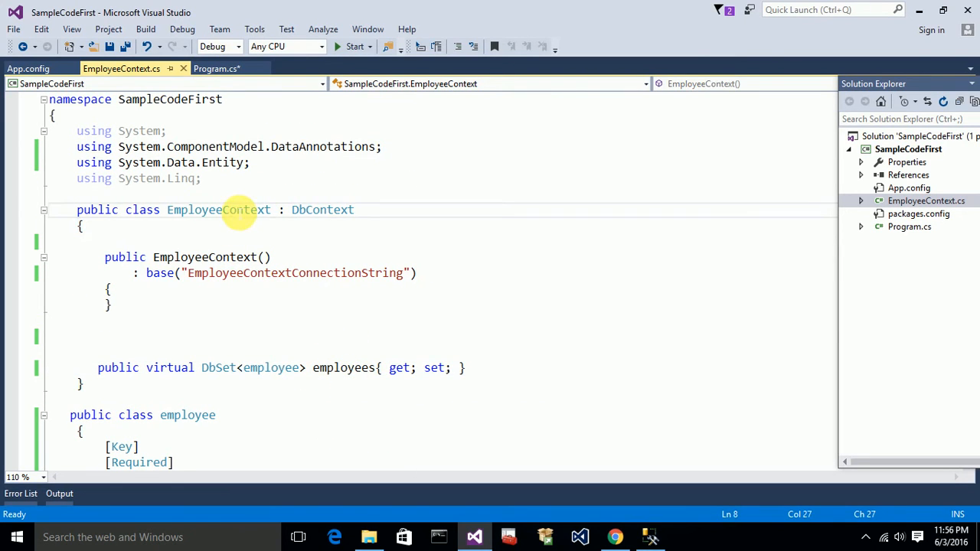
double_click(218, 209)
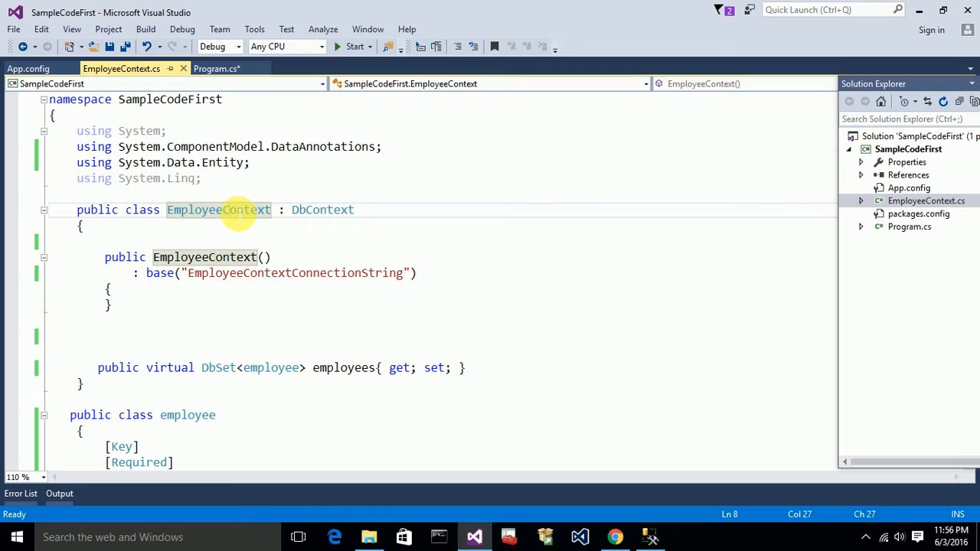
left_click(218, 68)
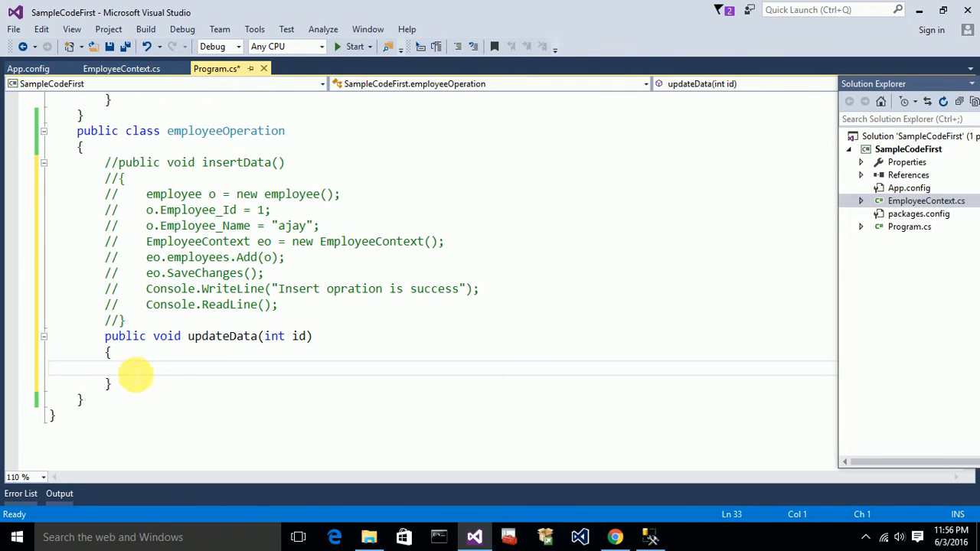
Step: Inside updateData, create EmployeeContext o = new EmployeeContext();
type("public class EmployeeContext : DbContext")
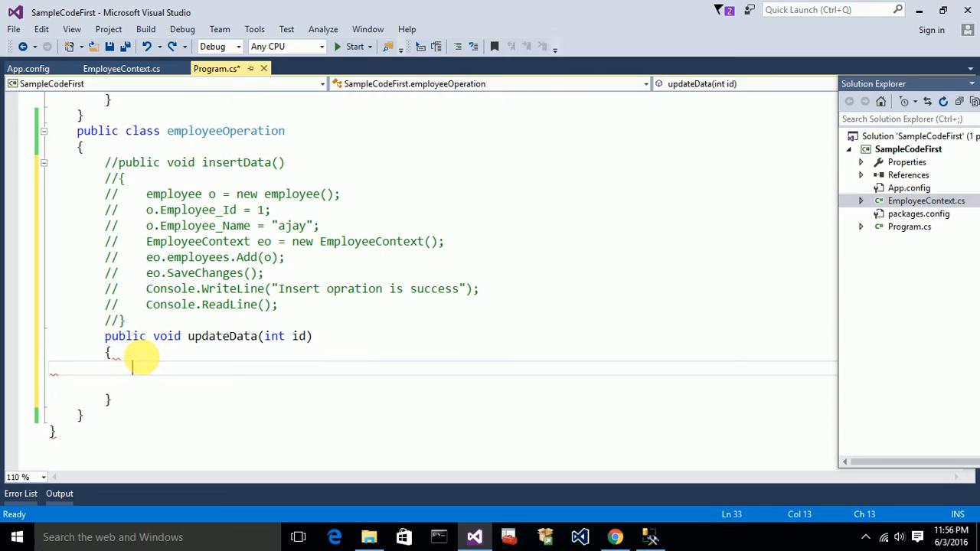
type("emplo")
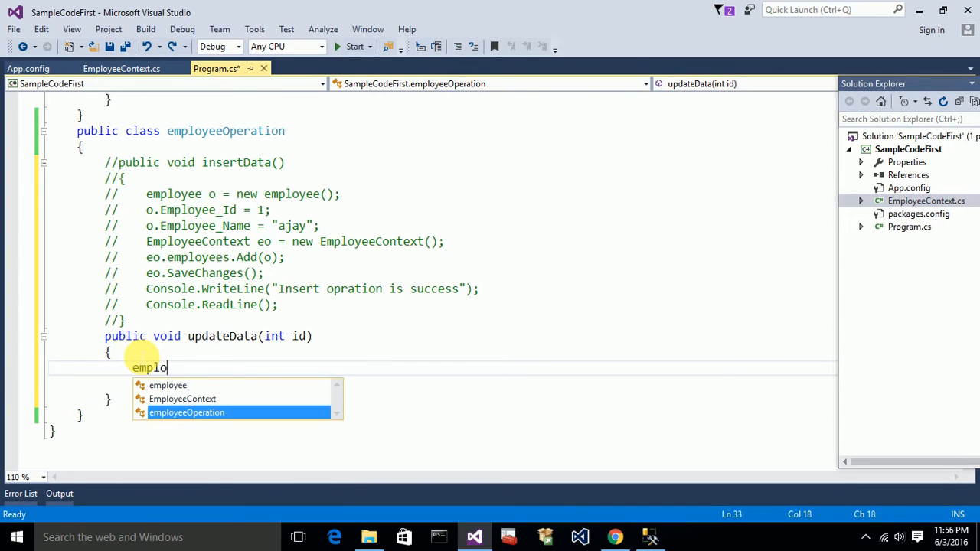
type("EmployeeContext o")
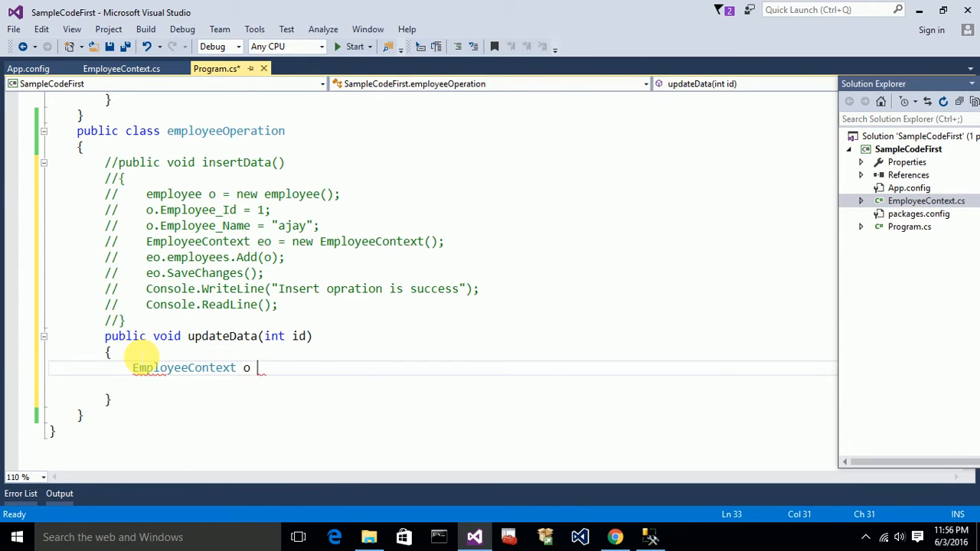
type("= new EmployeeContext()")
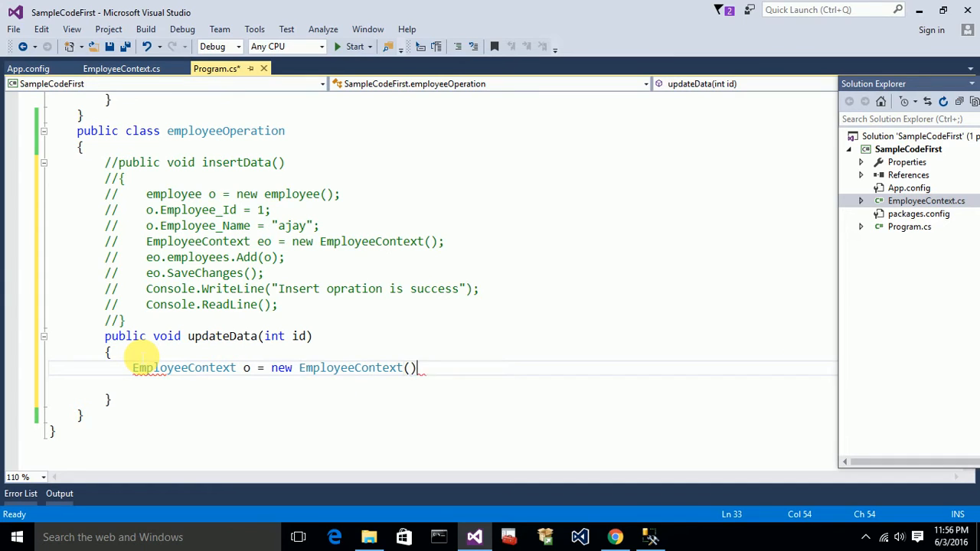
Step: Begin the query line var c = from
type("var")
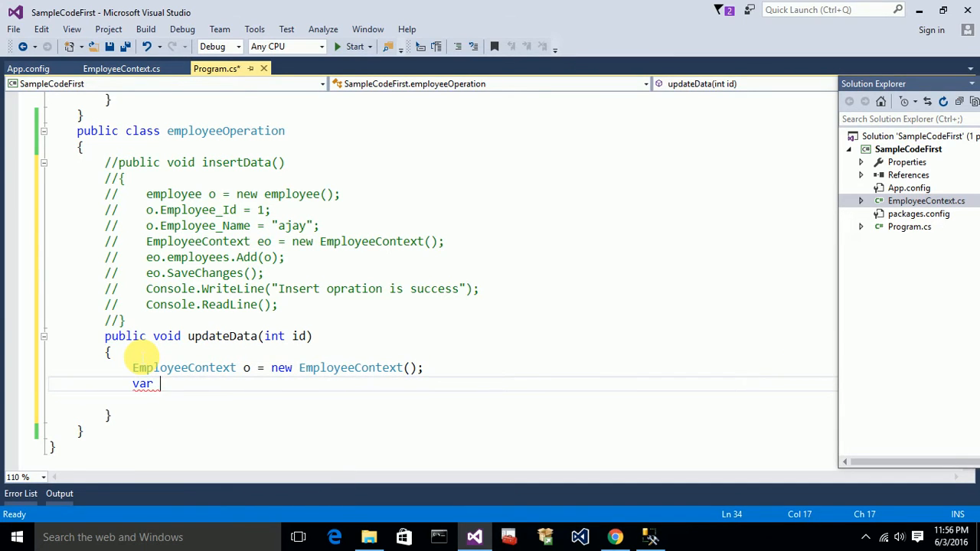
type("c")
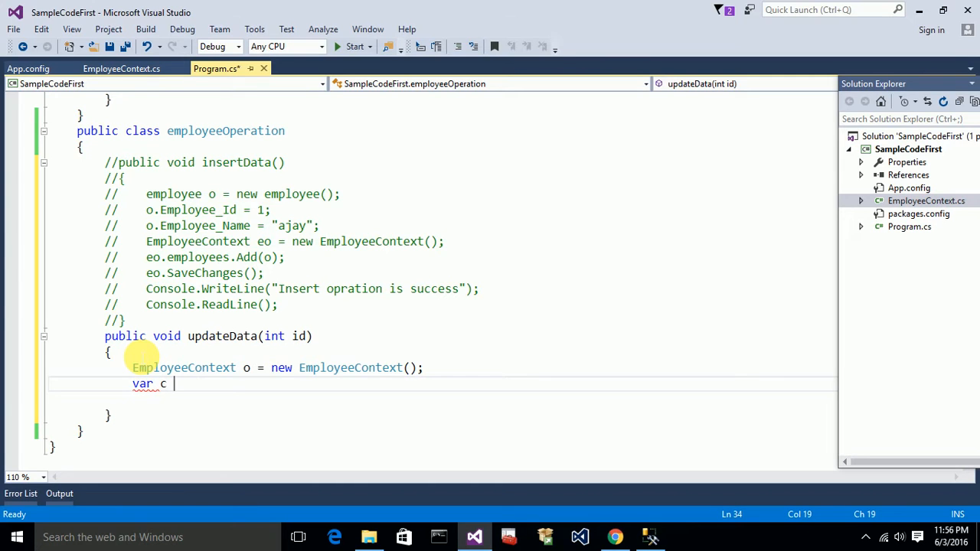
type("=")
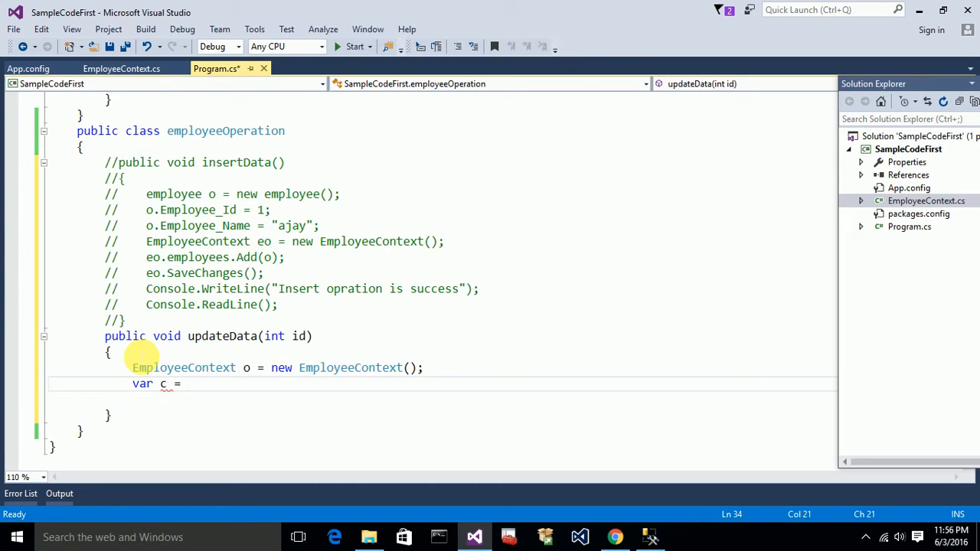
type("from")
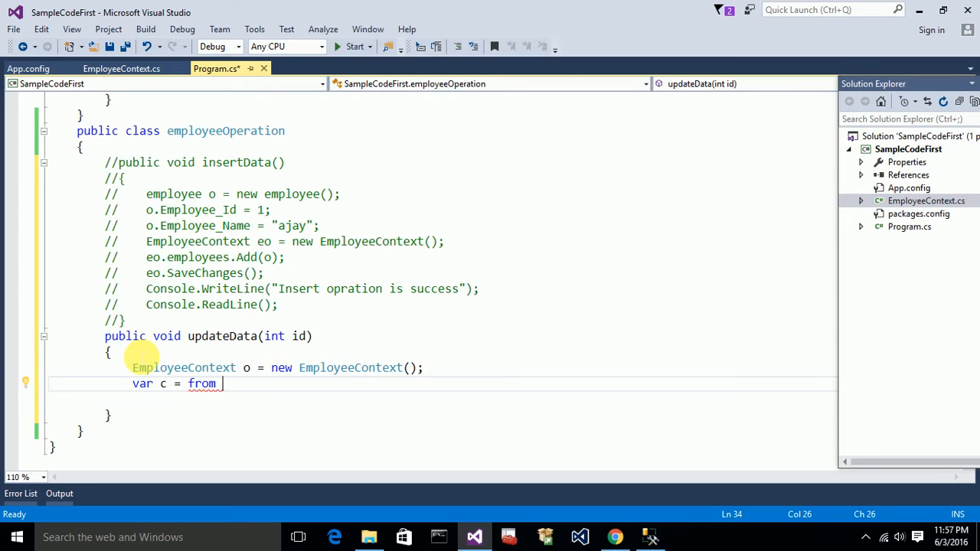
Step: Write from emp in o.employees where emp.Employee_Id == id
type("emp i")
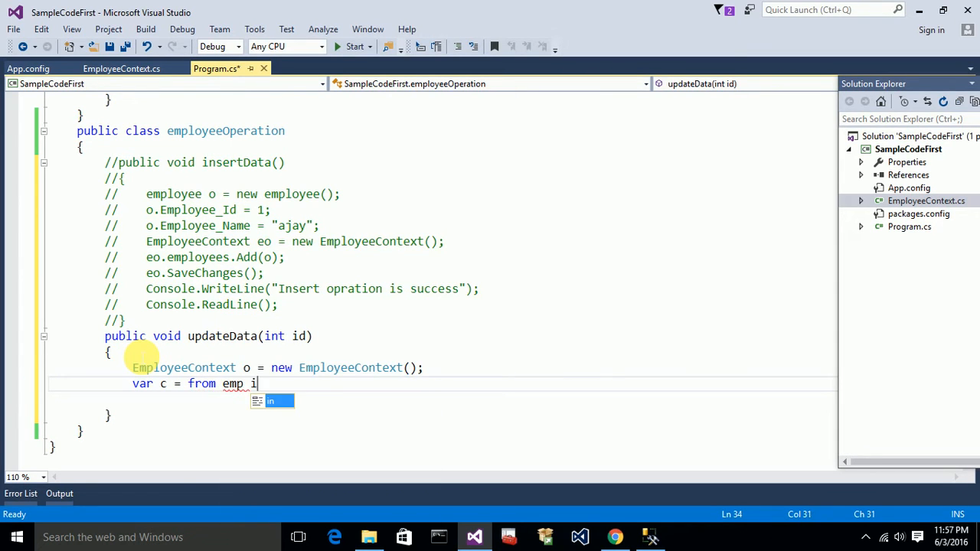
type("n")
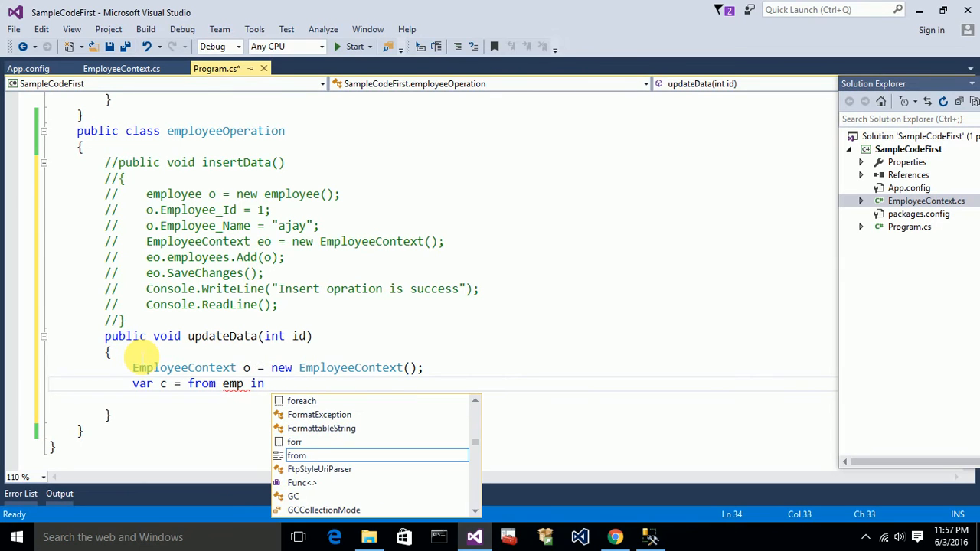
type("o.employees")
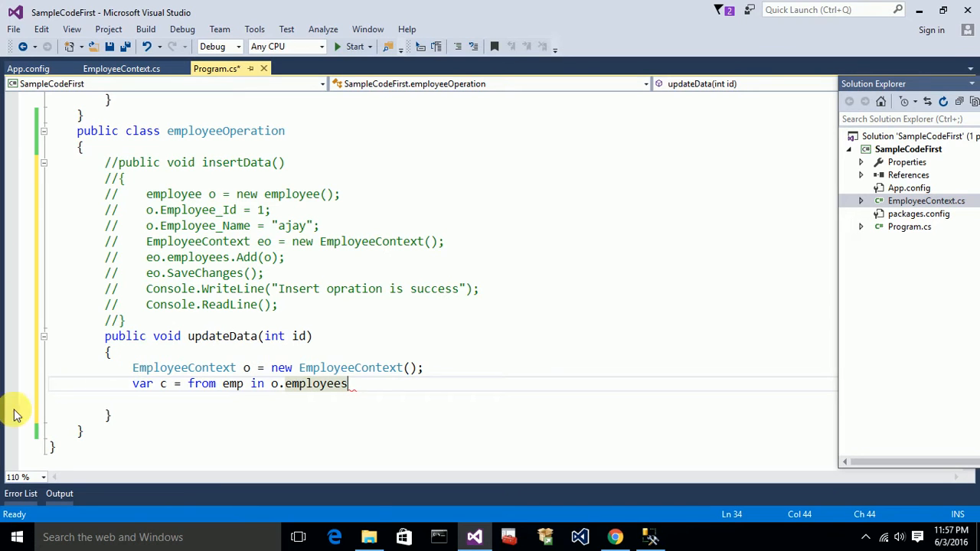
mouse_move(318, 383)
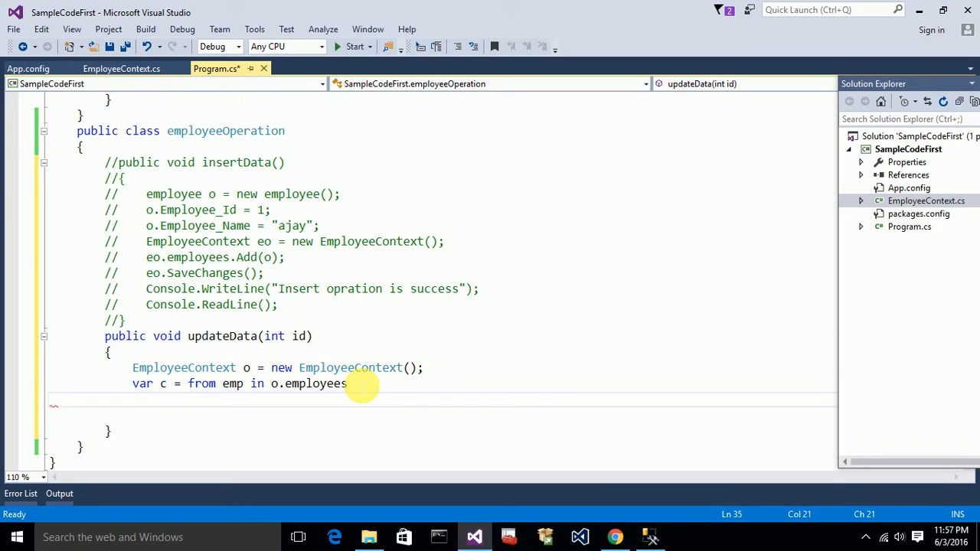
type("where")
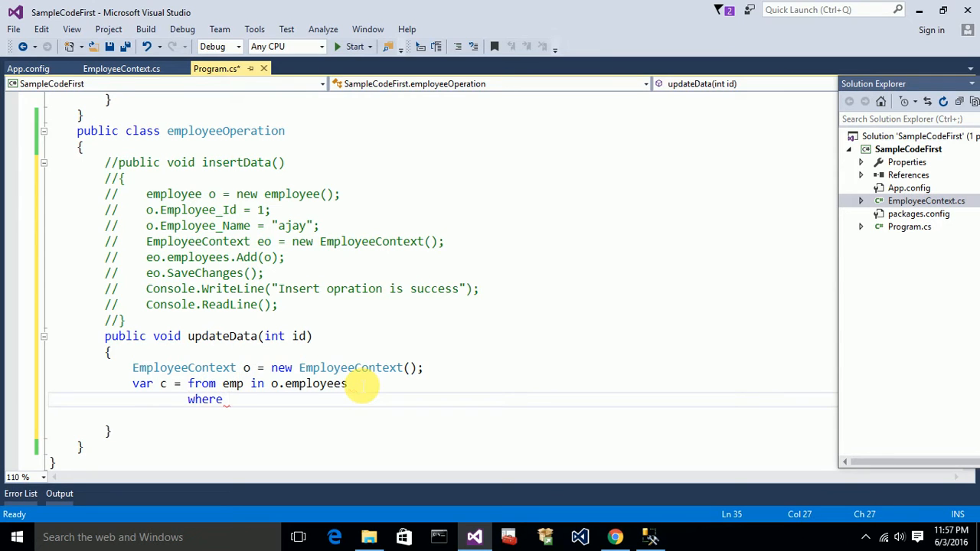
type("emp")
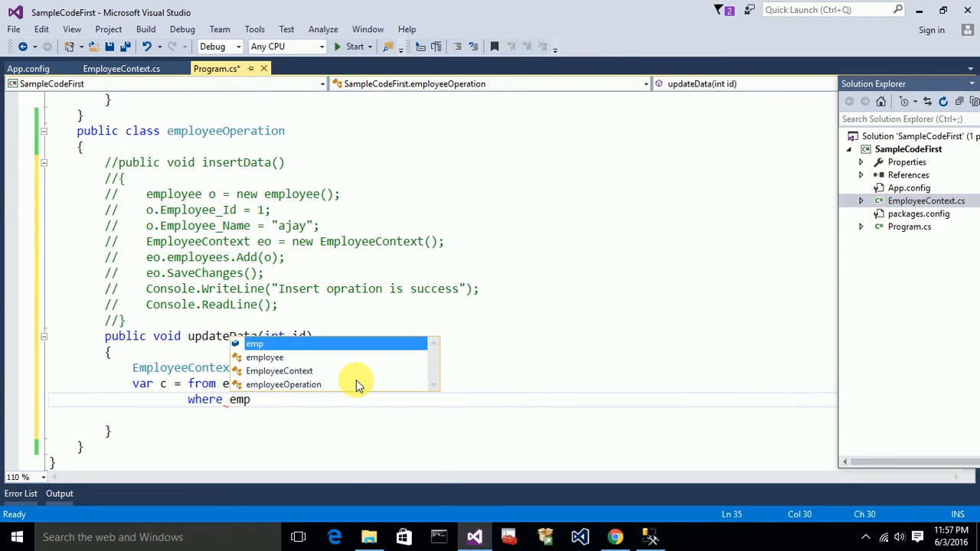
type(".Employee_Id")
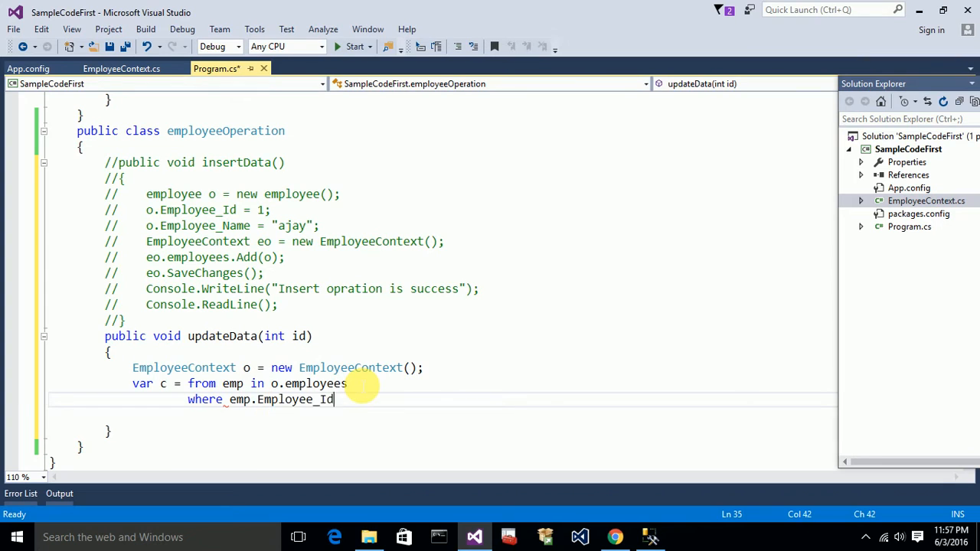
type("== id")
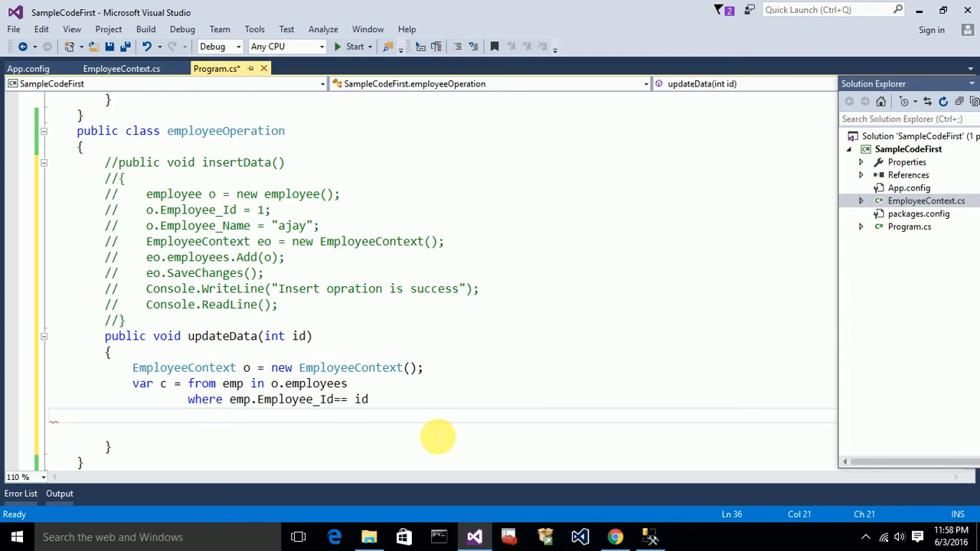
Step: Finish the query with select emp, wrapped in parentheses with .Single()
type("select")
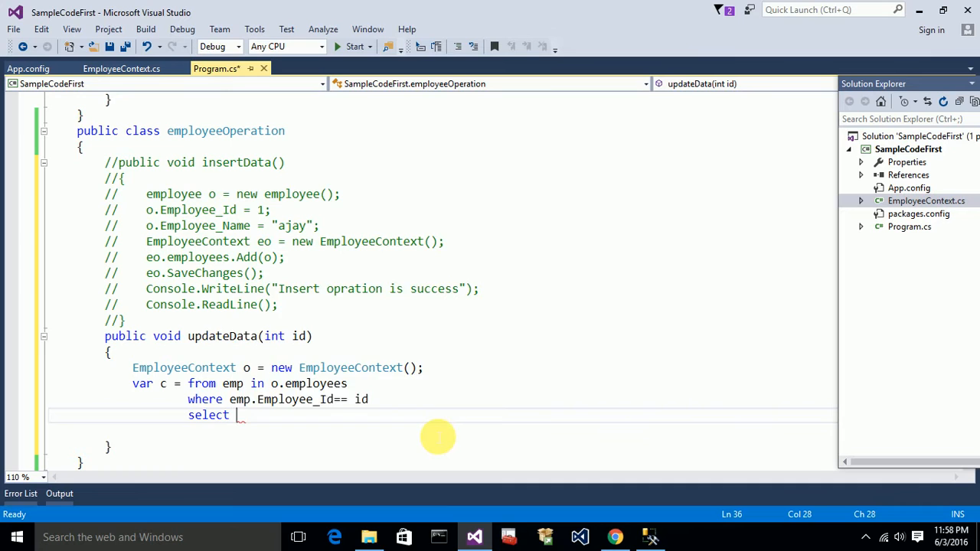
type("emp)")
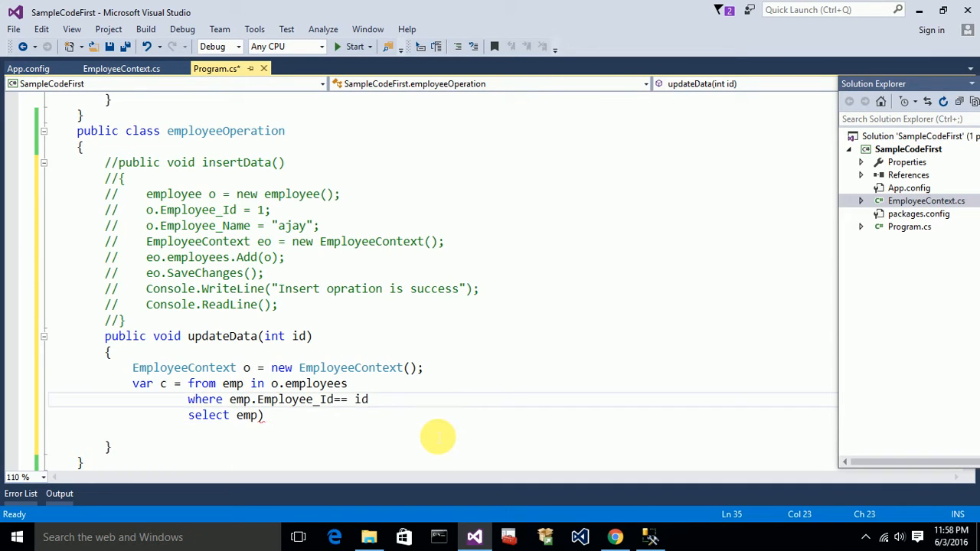
type("(")
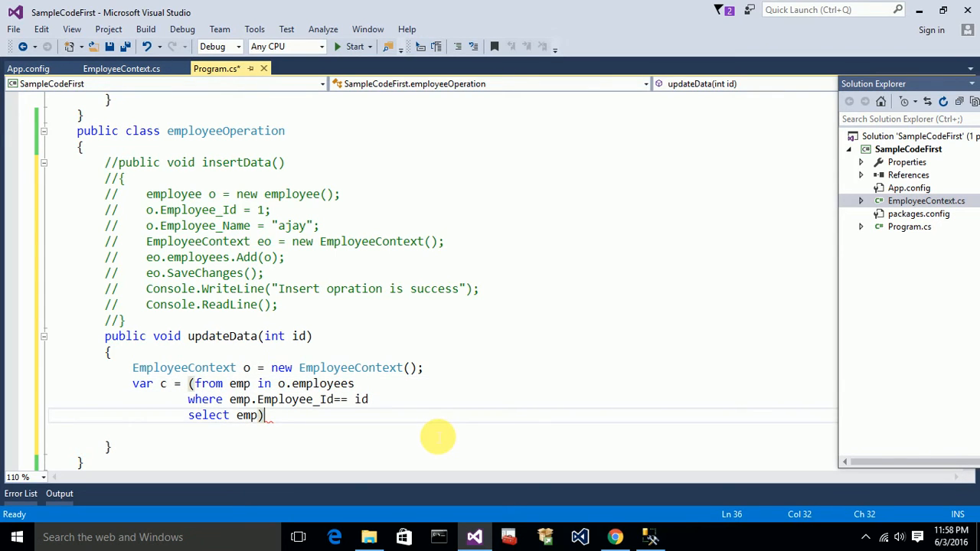
type(".single();")
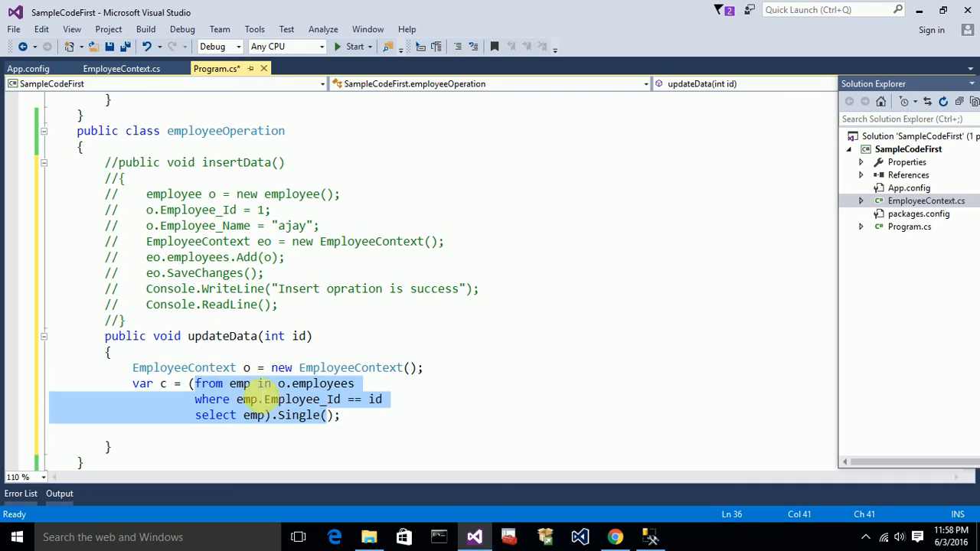
Step: Set c.Employee_Id = 1 and c.Employee_Name = "Ajay Reddy"
left_click(239, 383)
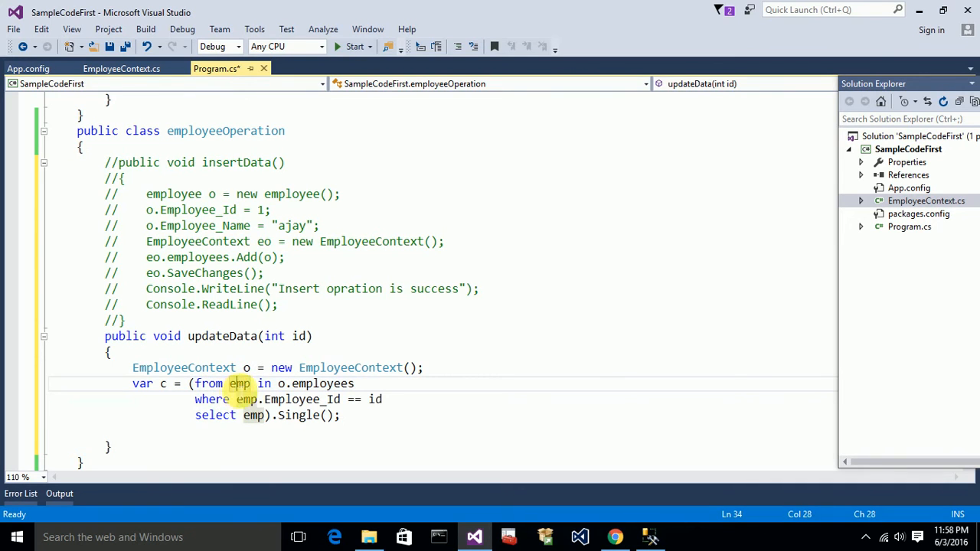
mouse_move(239, 383)
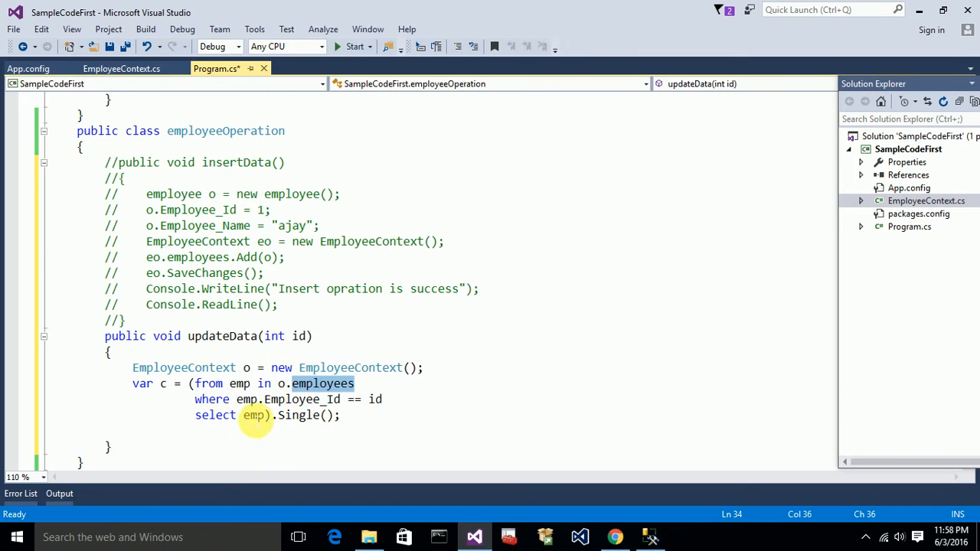
mouse_move(298, 414)
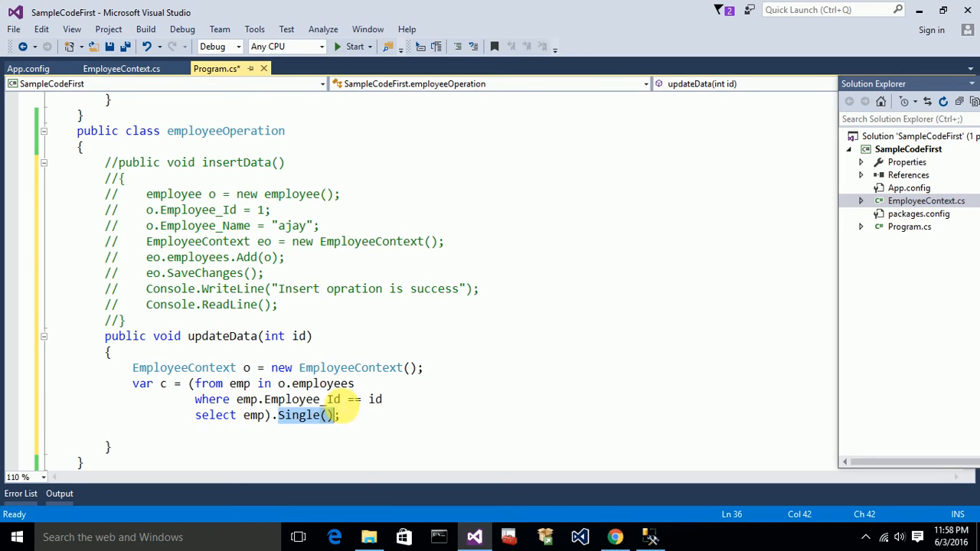
mouse_move(253, 415)
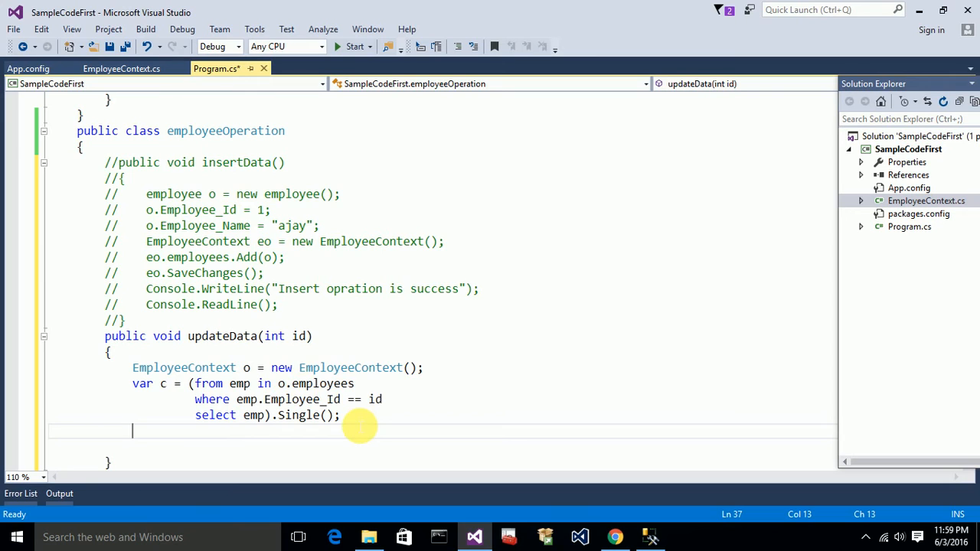
type("c.")
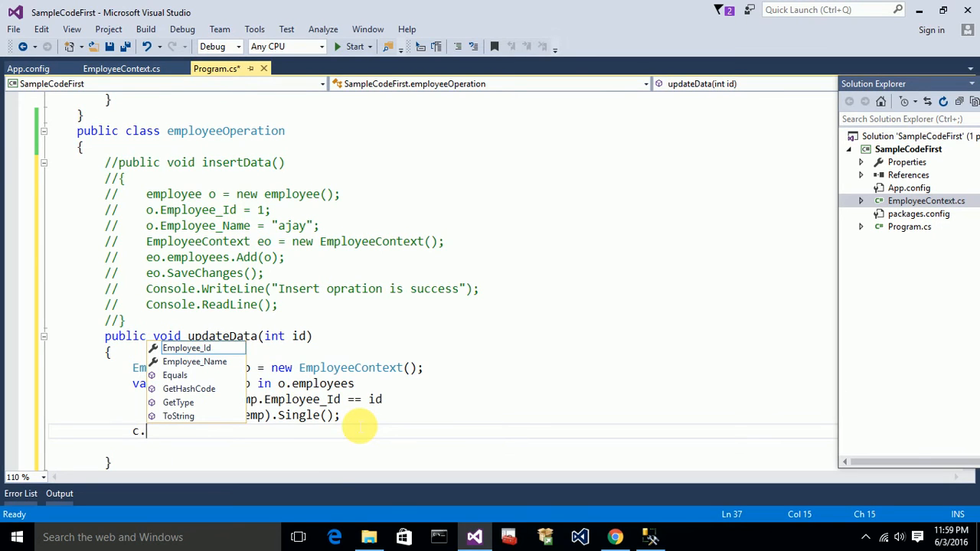
type("Employee_Id =")
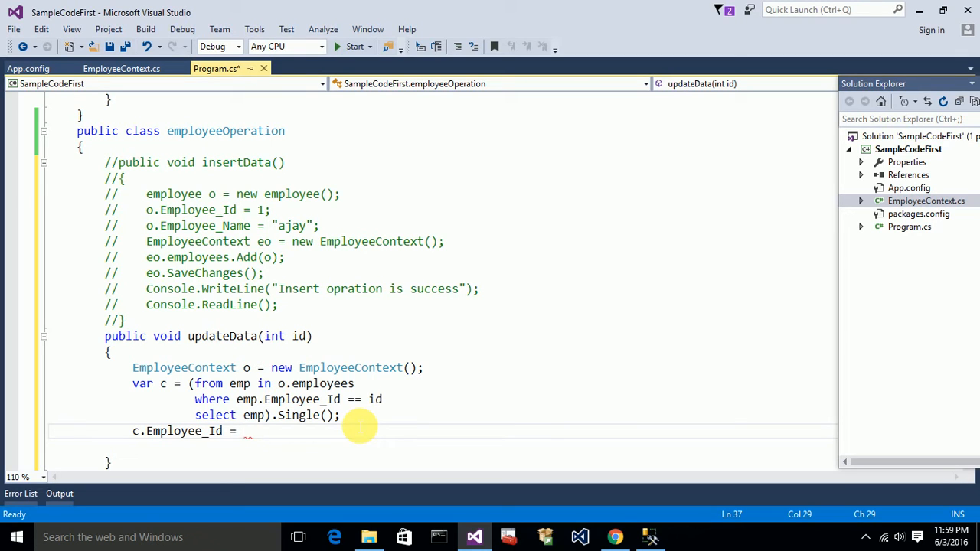
type("1;")
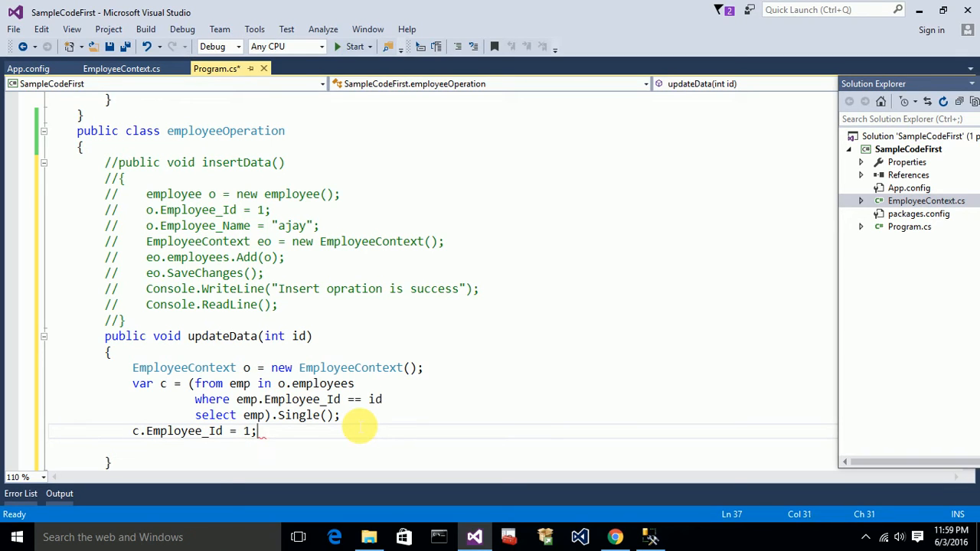
type("c.Employee_Name")
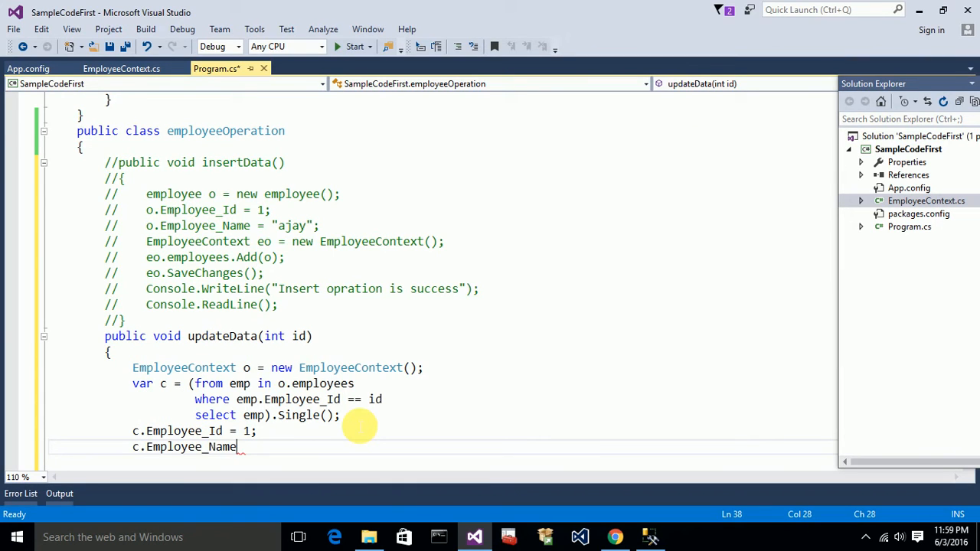
type("=\"A\"")
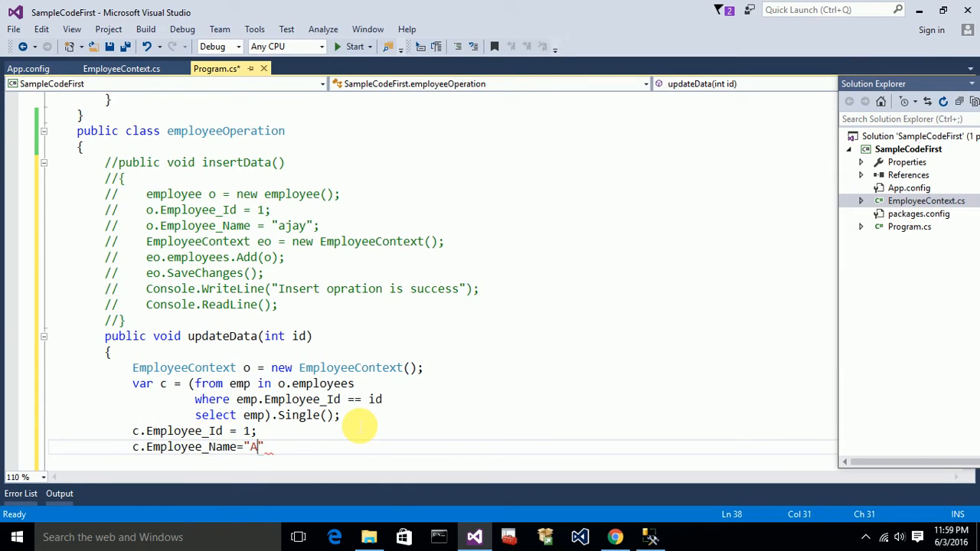
type("jay Reddy")
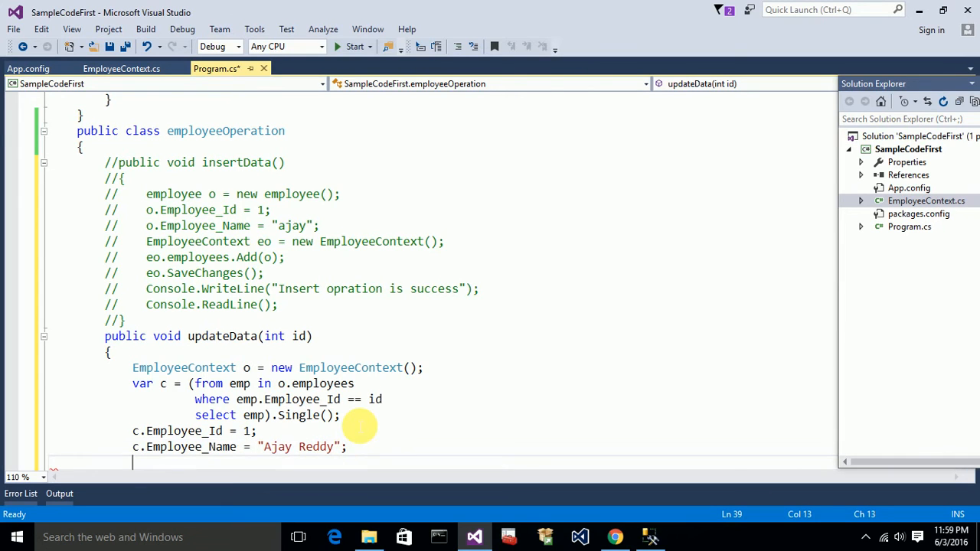
Step: Call o.SaveChanges() to persist the renamed employee
type("c.sa")
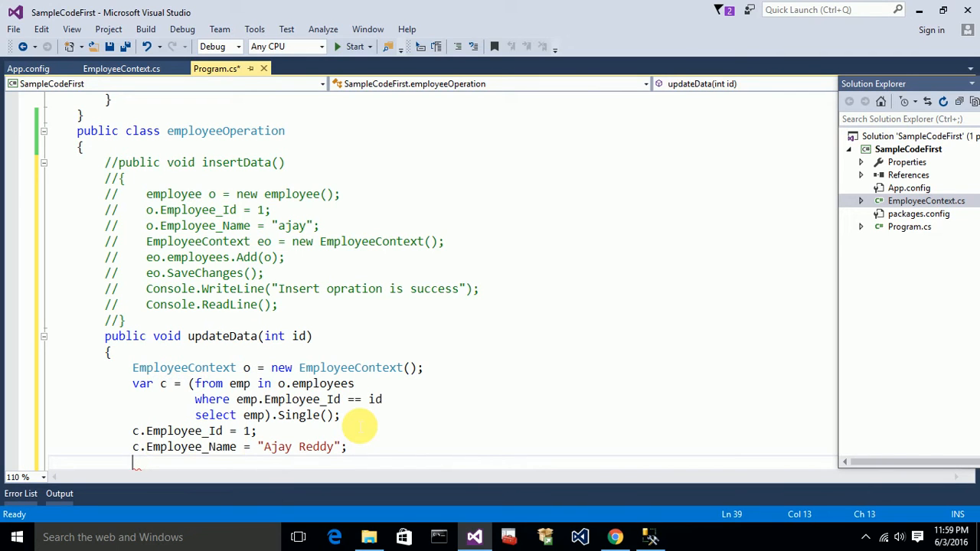
type("o.SaveChanges();")
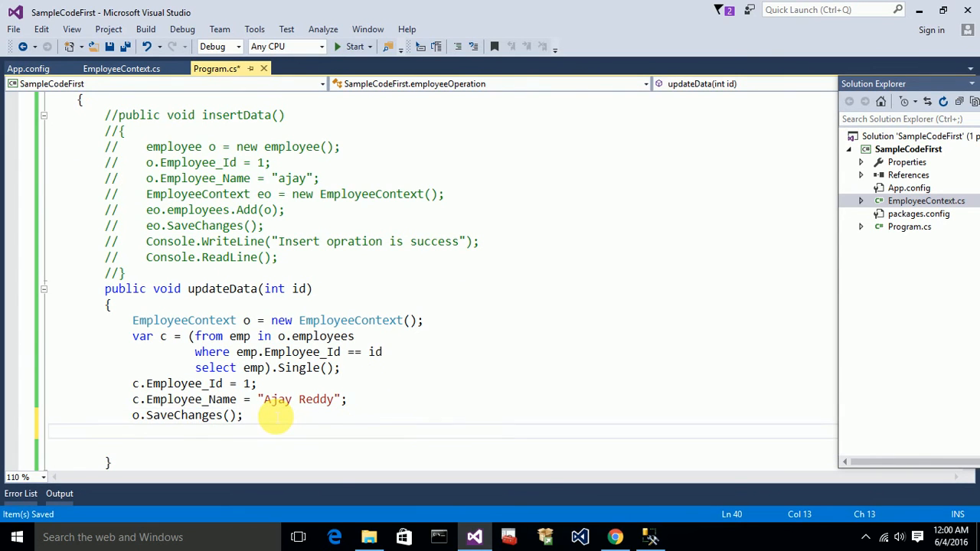
Step: Add Console.WriteLine("updated sucessfully") and Console.ReadLine() after SaveChanges
type("Console")
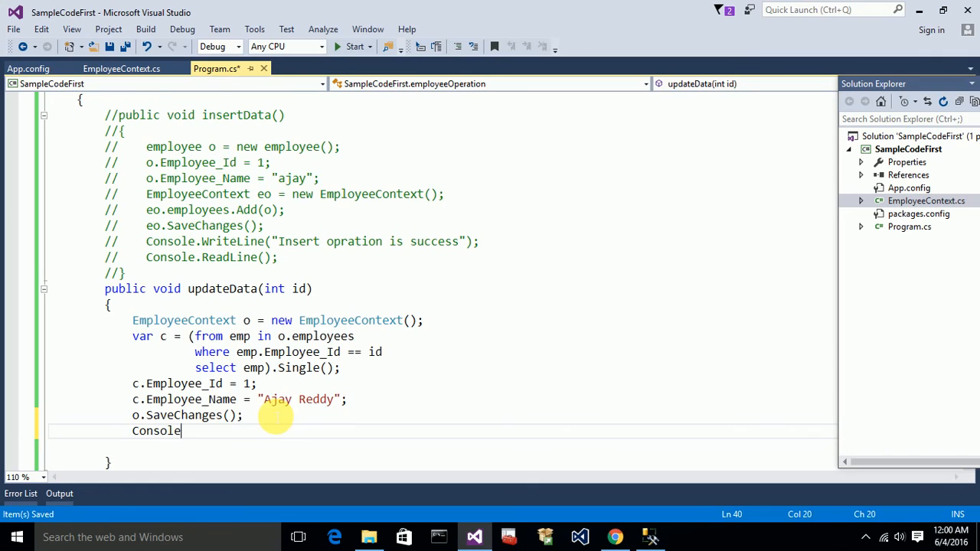
type(".wr")
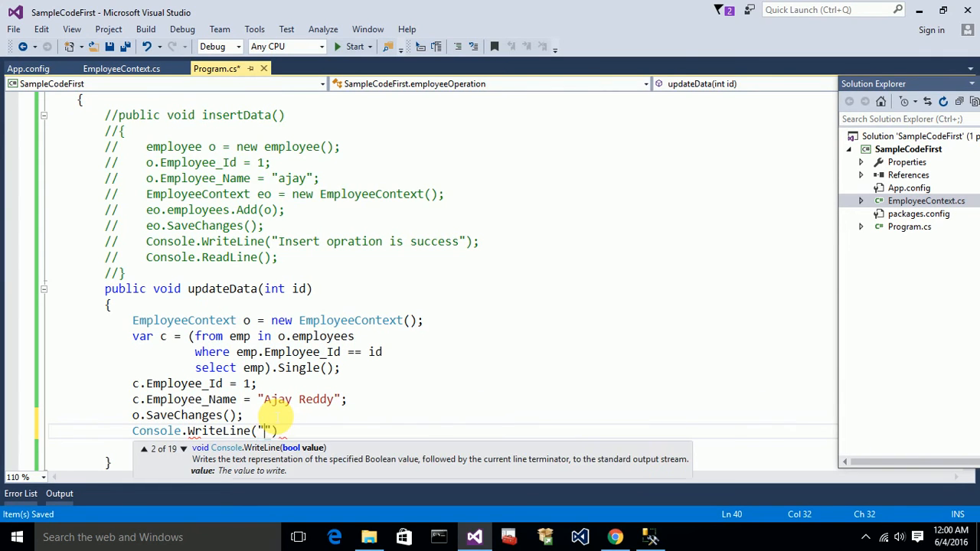
type("updated s")
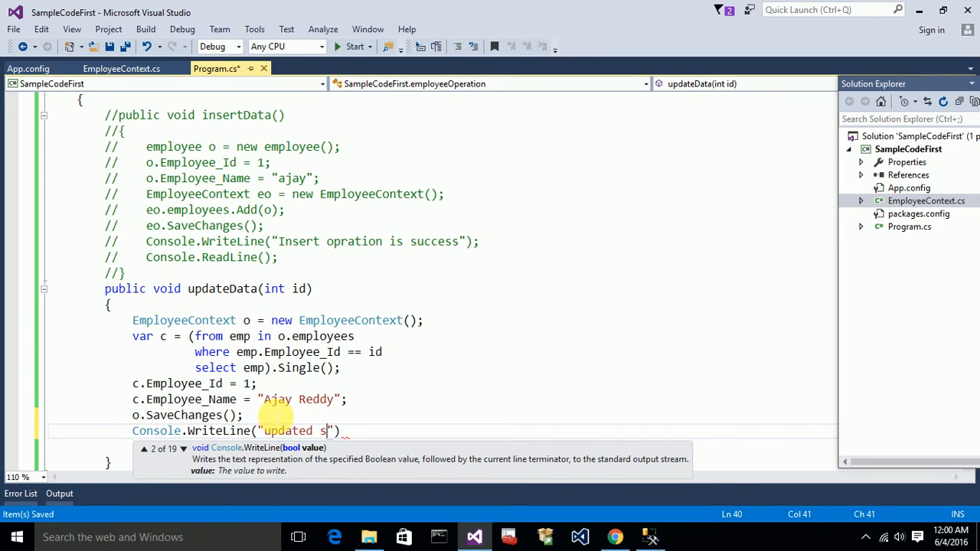
type("ucessfully")
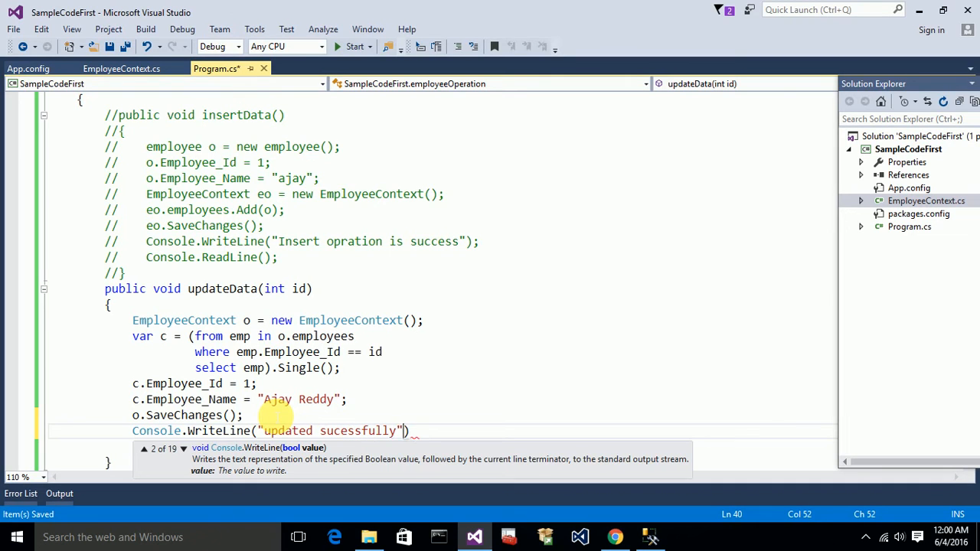
type("CO")
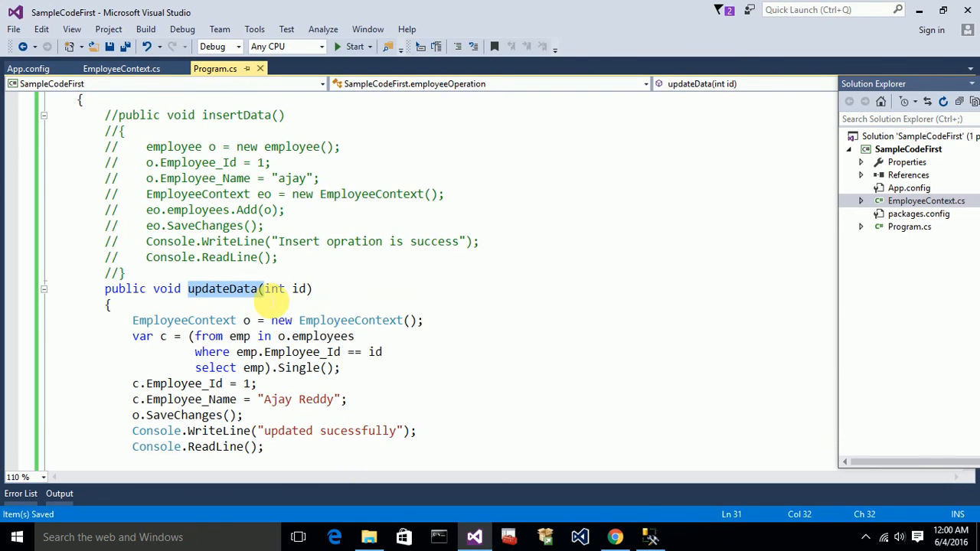
mouse_move(273, 288)
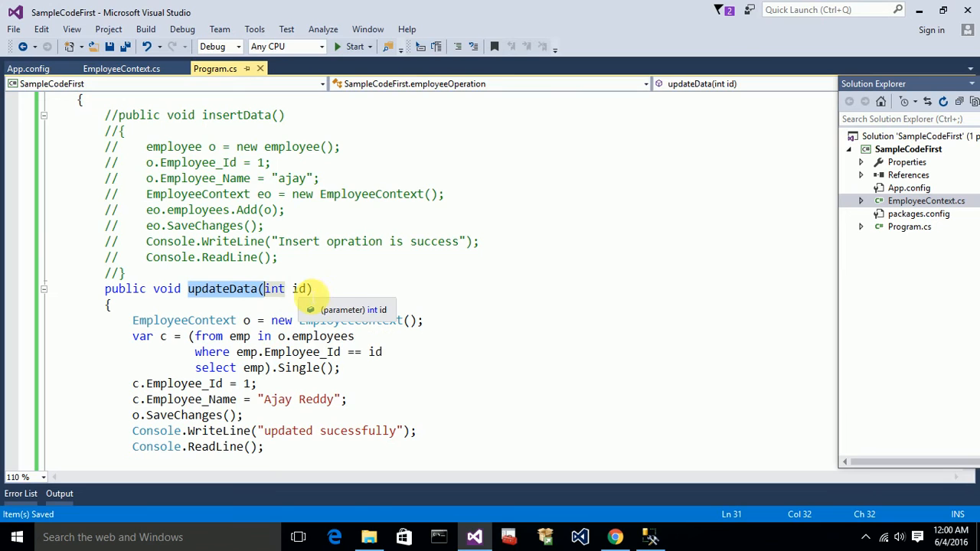
mouse_move(144, 383)
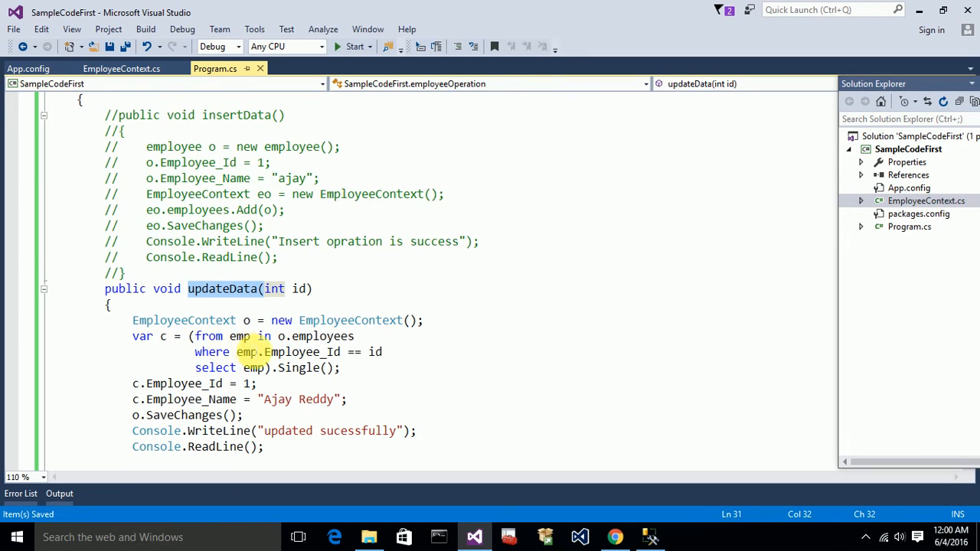
mouse_move(254, 367)
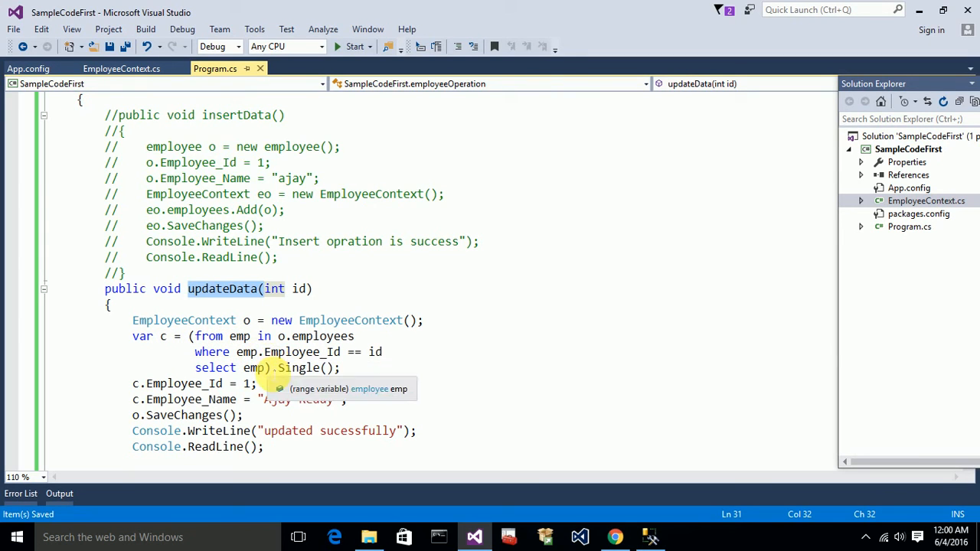
mouse_move(375, 350)
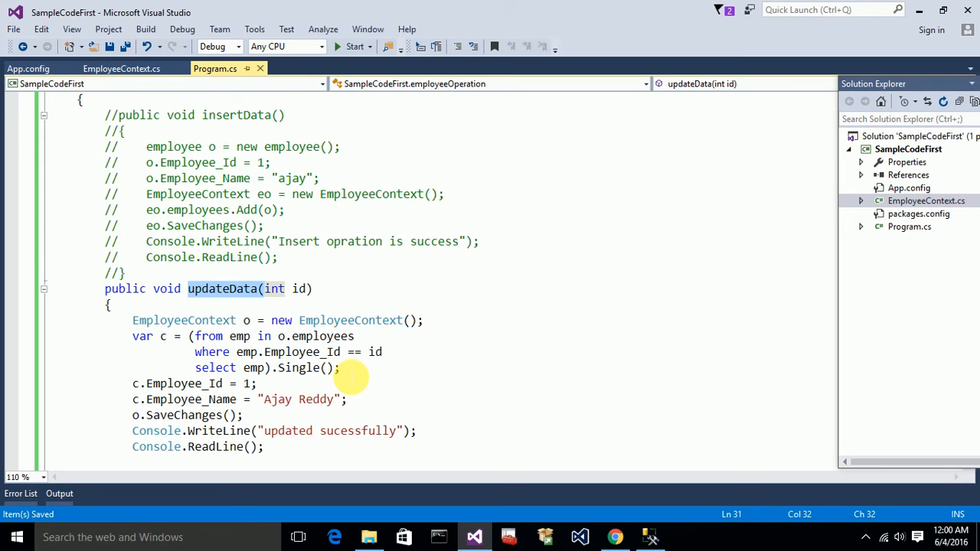
Step: Select the employee-by-id LINQ query in updateData to review it
left_click_drag(195, 337, 340, 367)
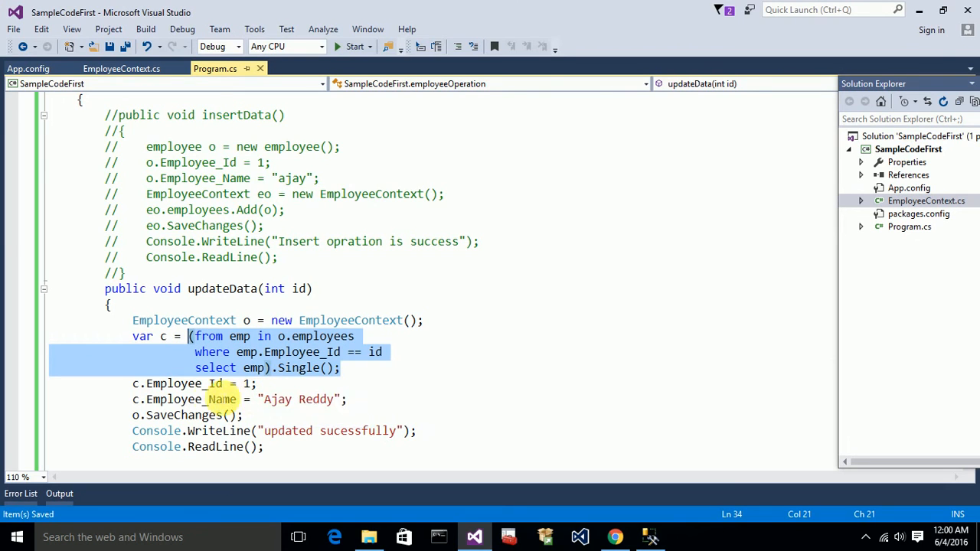
mouse_move(138, 398)
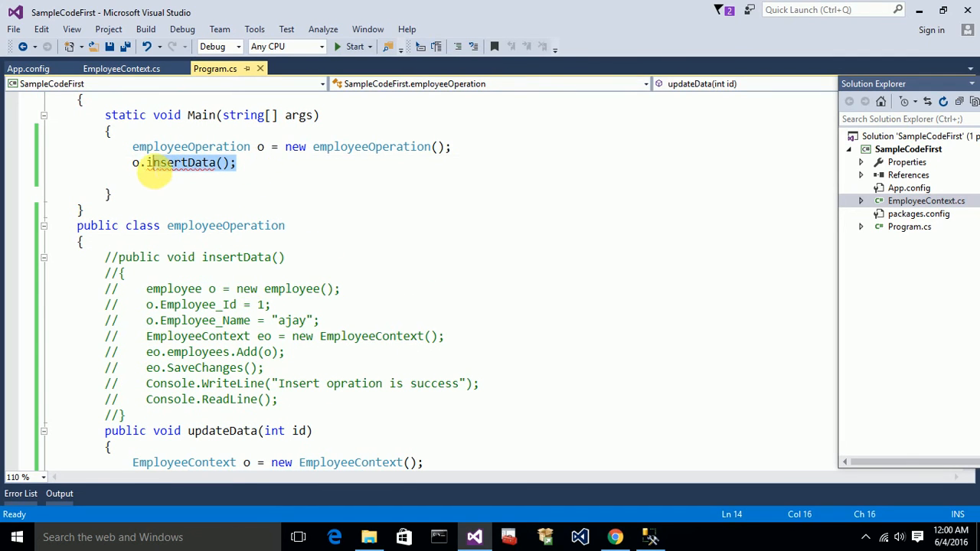
Step: Replace o.insertData() in Main with o.updateData(1); and save Program.cs
key("Delete")
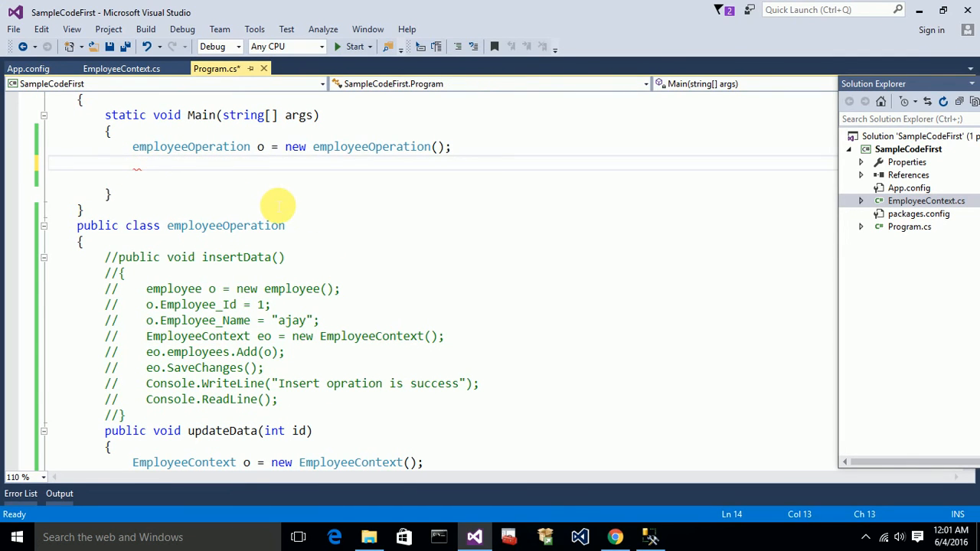
type("o.updateData")
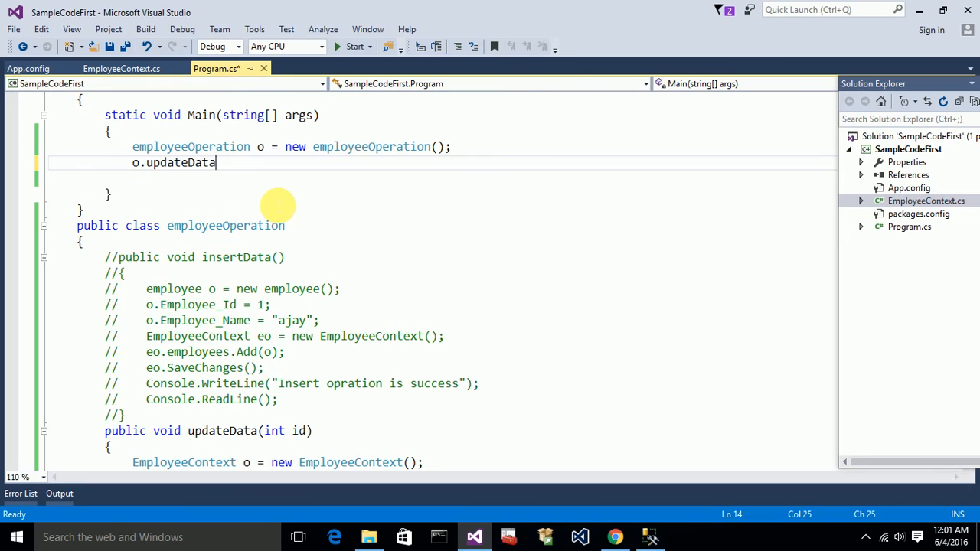
type("(")
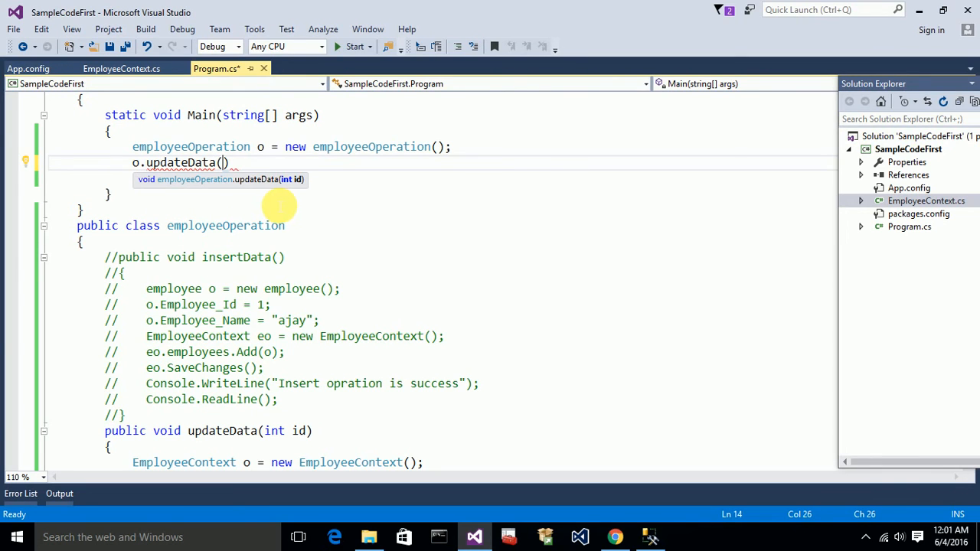
left_click(649, 536)
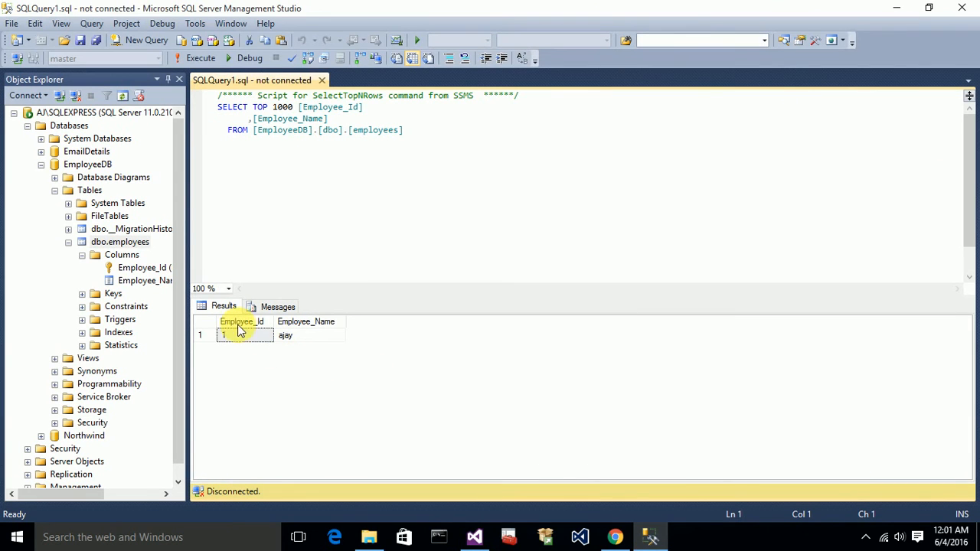
left_click(475, 536)
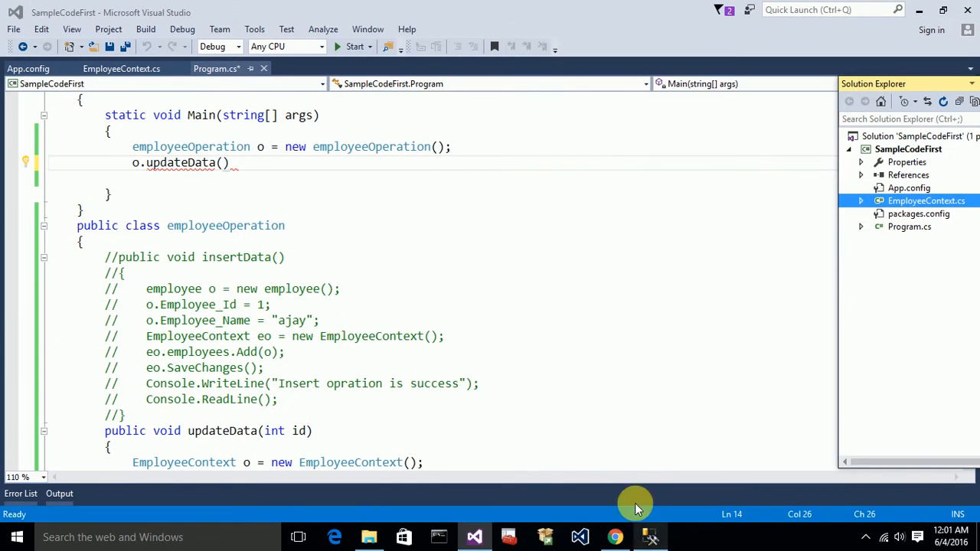
type("1")
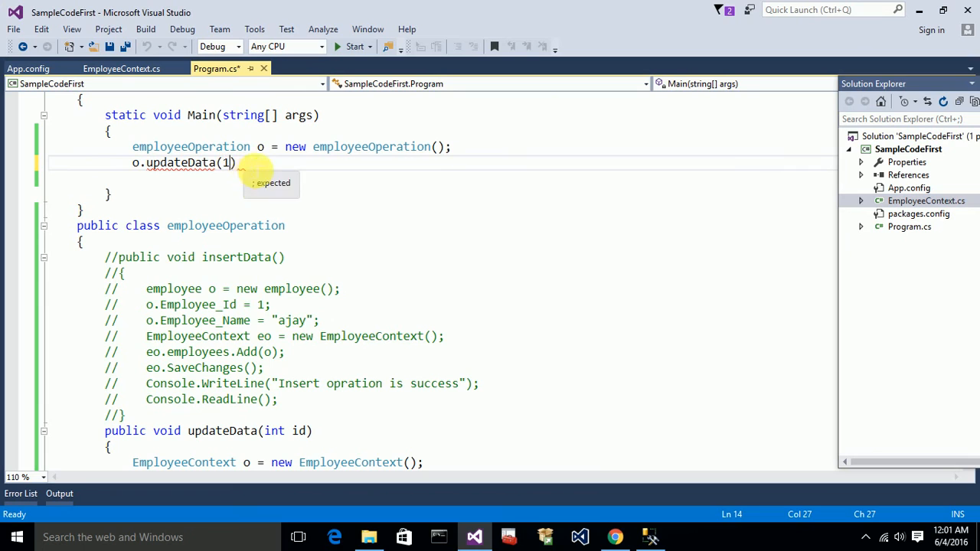
type(";")
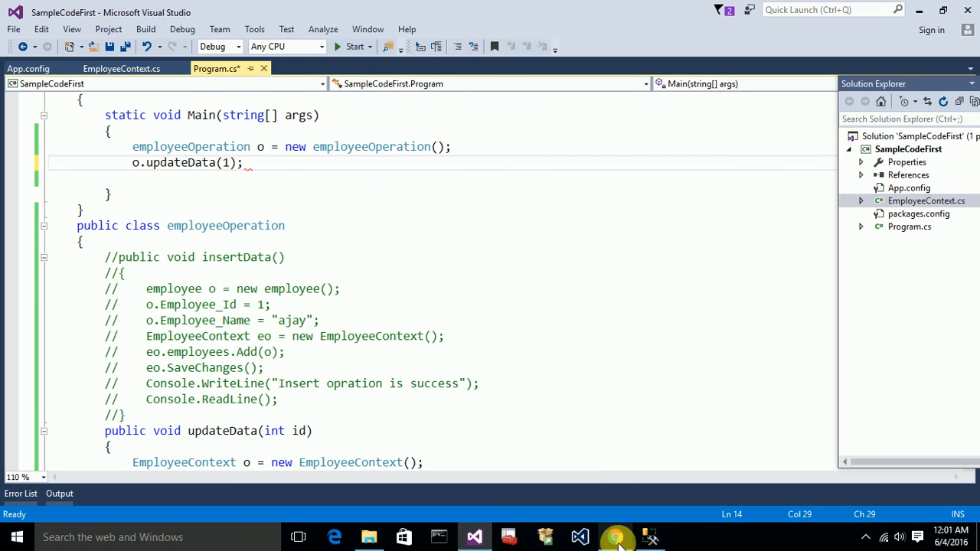
key("ctrl+s")
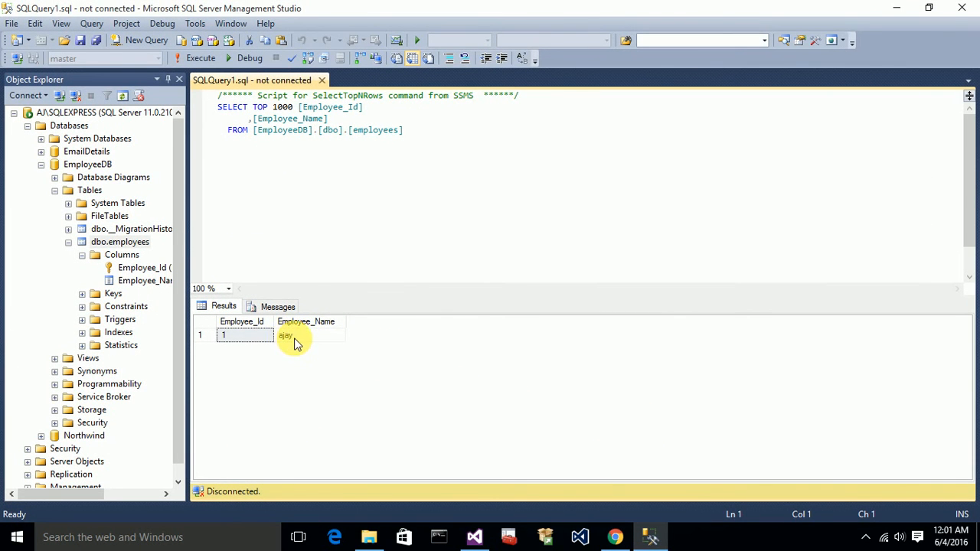
Step: Run the program in Visual Studio, then execute the employees query in SSMS, prompting reconnection
left_click(656, 536)
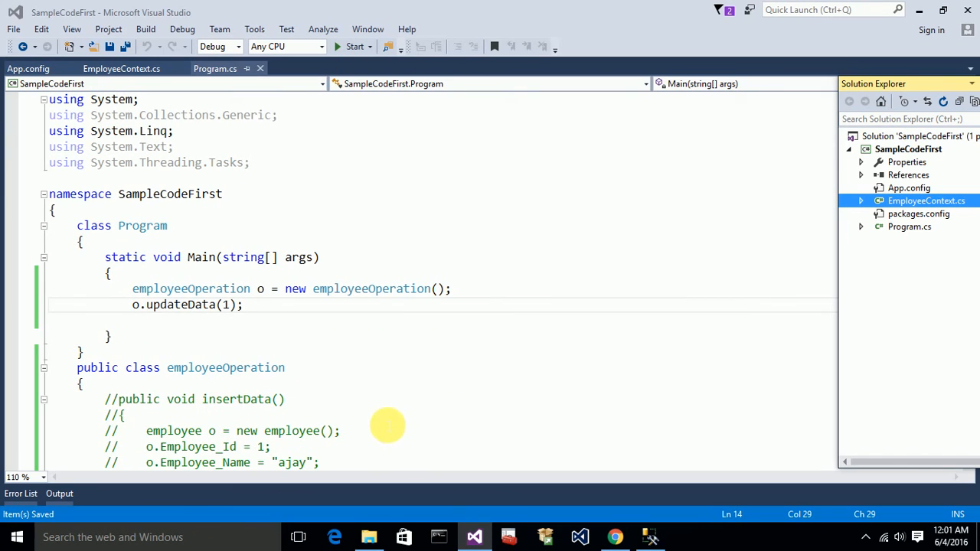
mouse_move(309, 221)
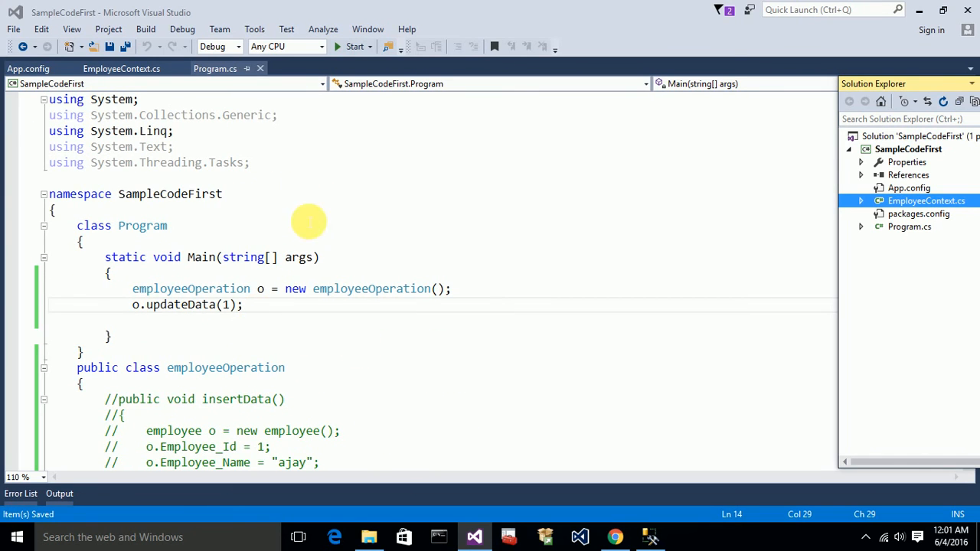
mouse_move(362, 187)
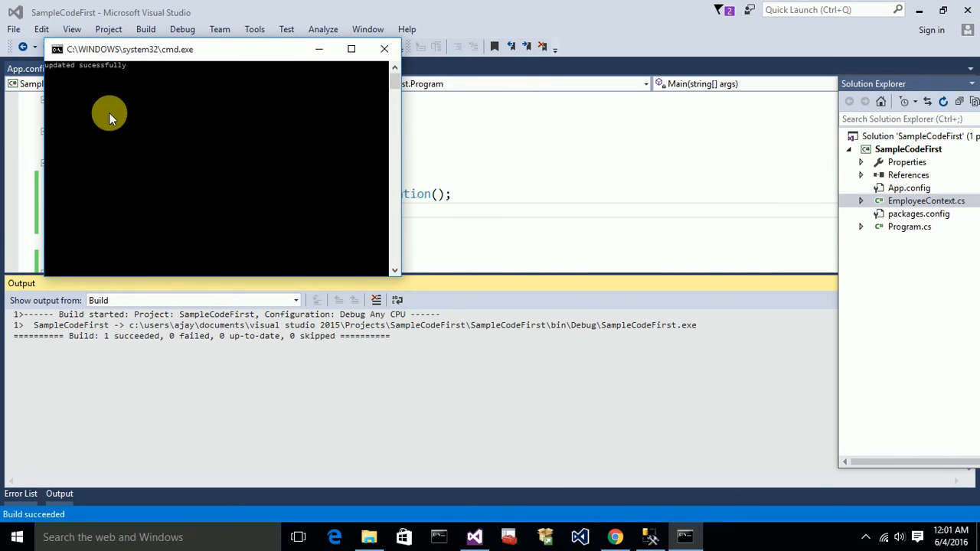
mouse_move(743, 548)
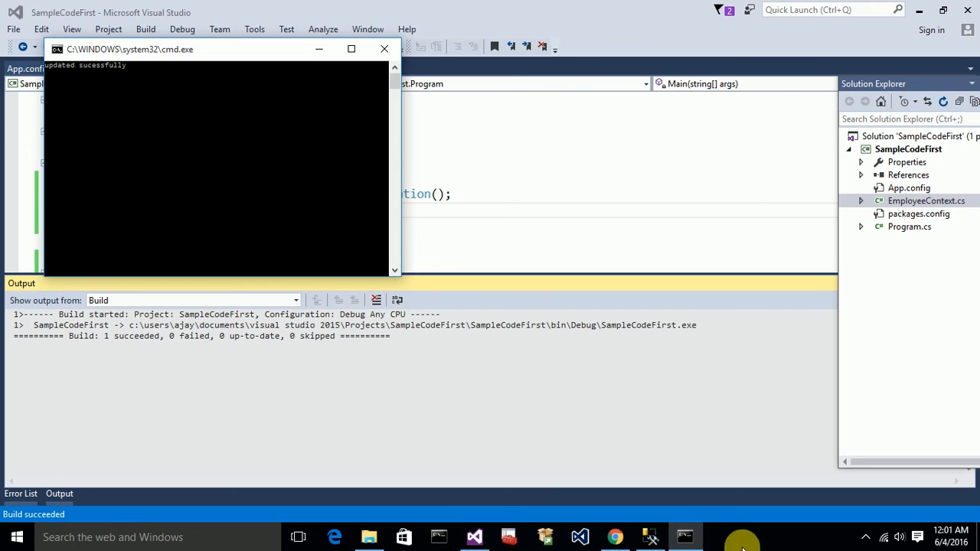
left_click(649, 536)
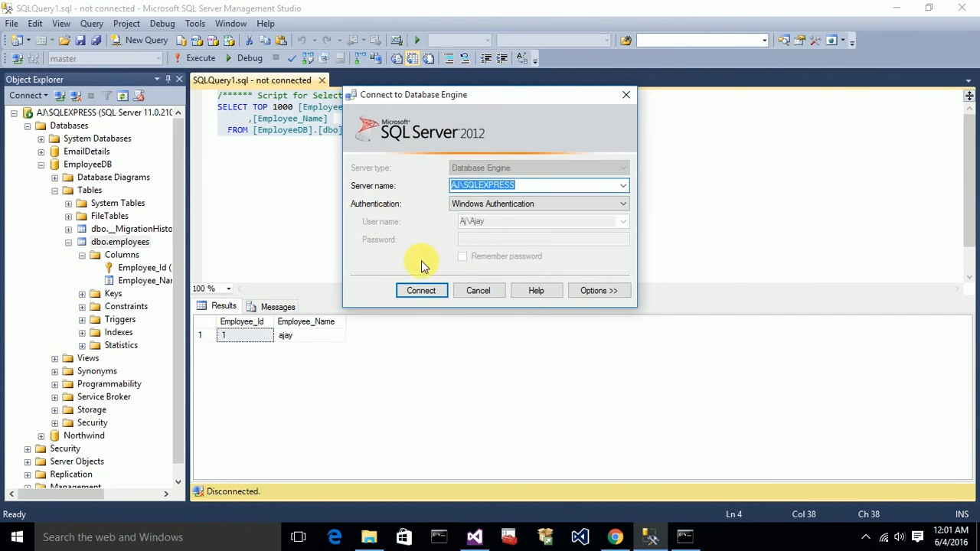
left_click(420, 291)
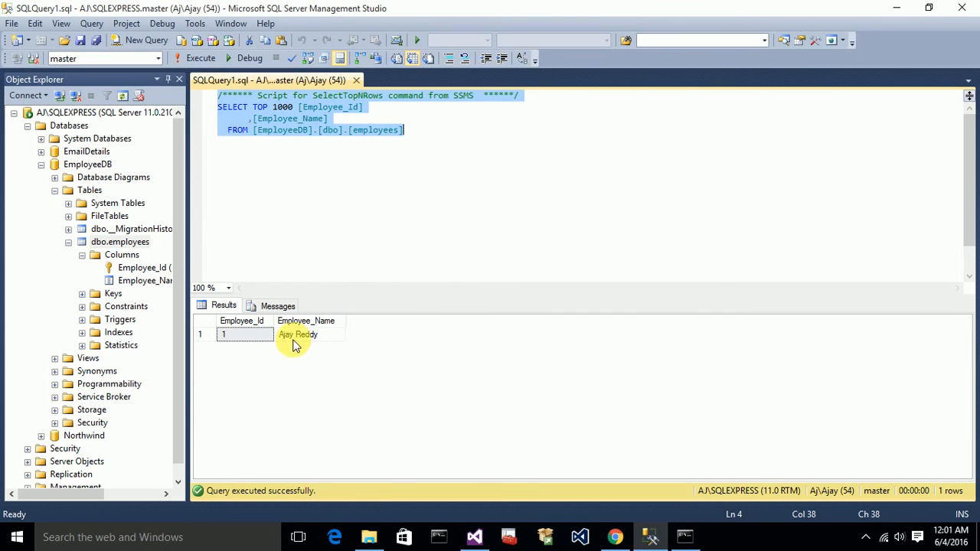
left_click(304, 333)
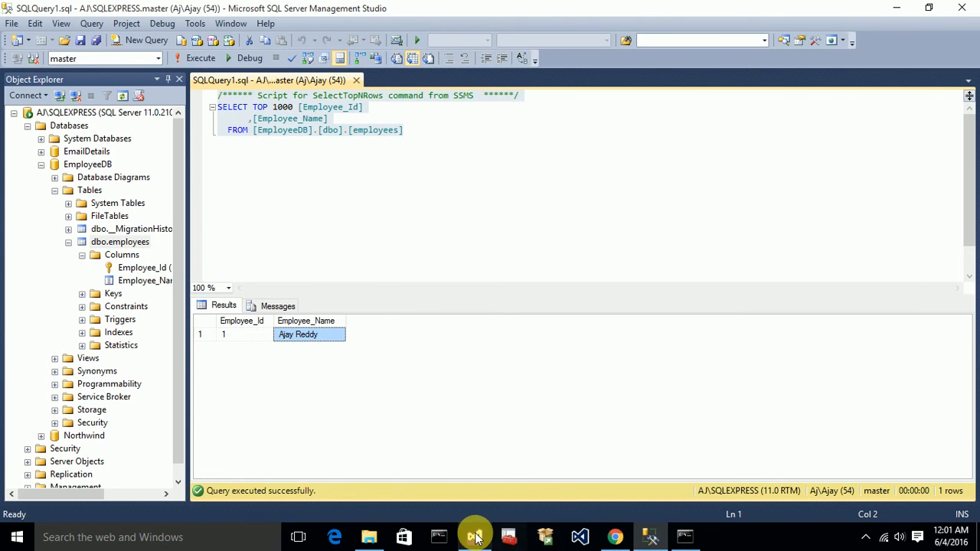
left_click(475, 536)
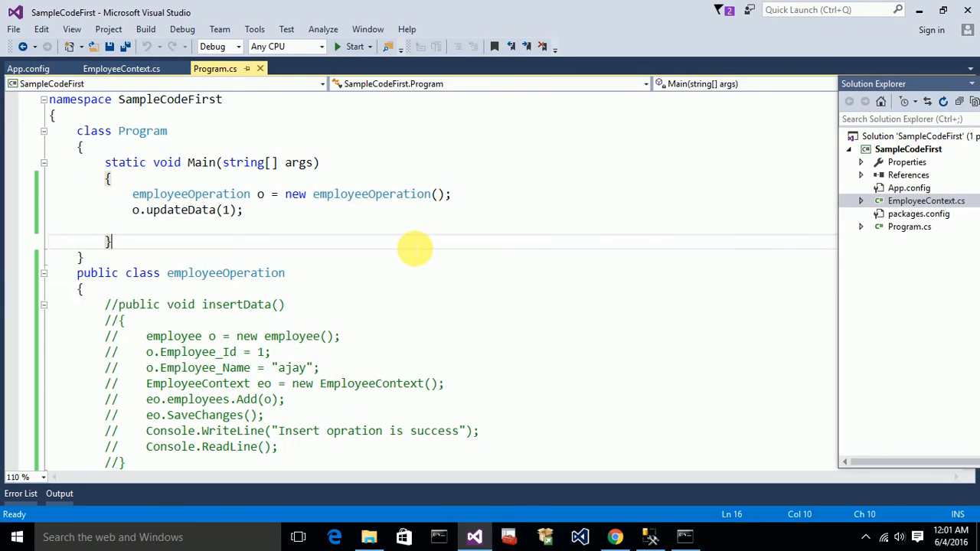
scroll("down", 3)
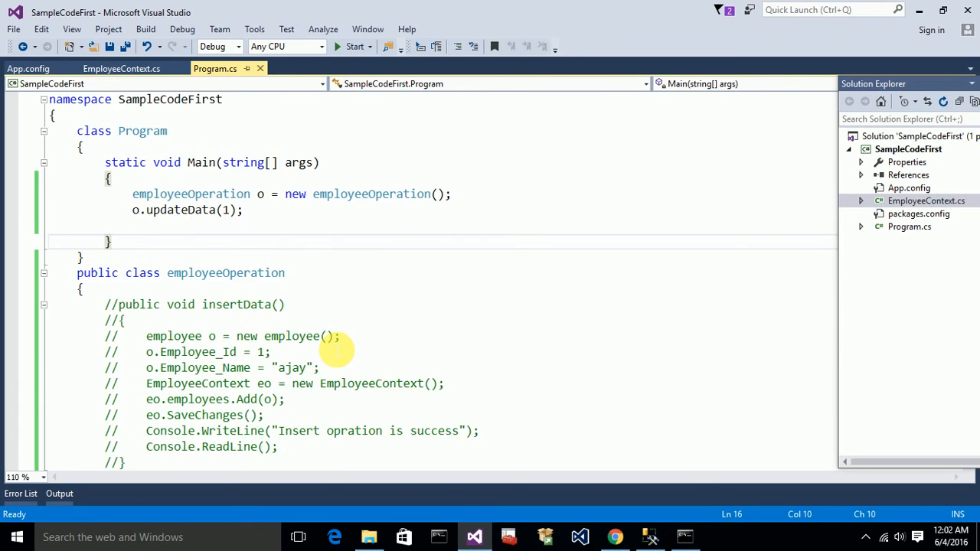
scroll("down", 3)
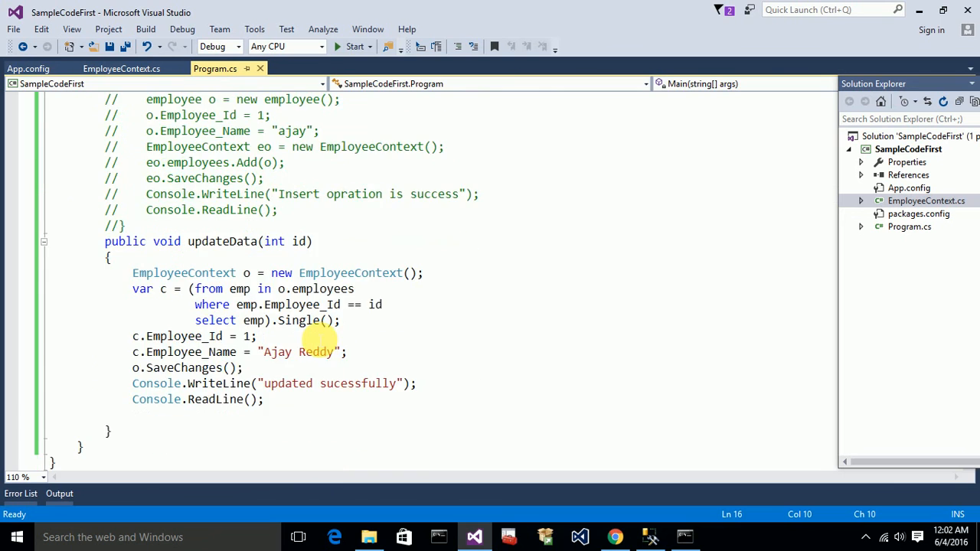
mouse_move(275, 350)
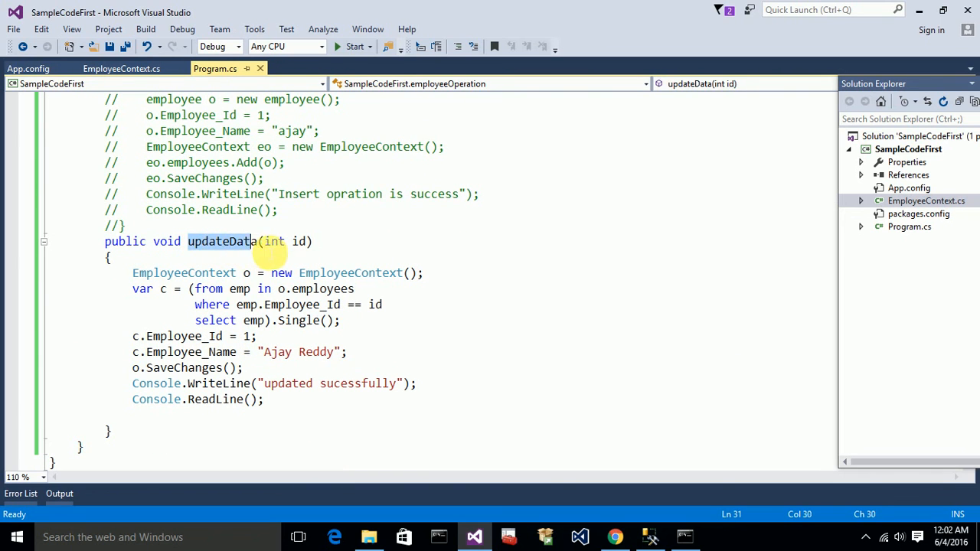
mouse_move(298, 242)
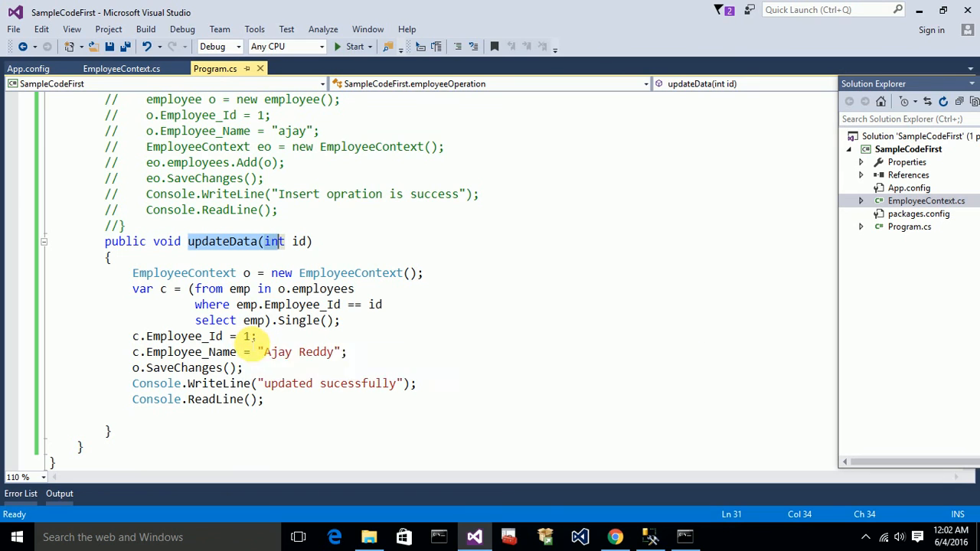
mouse_move(275, 351)
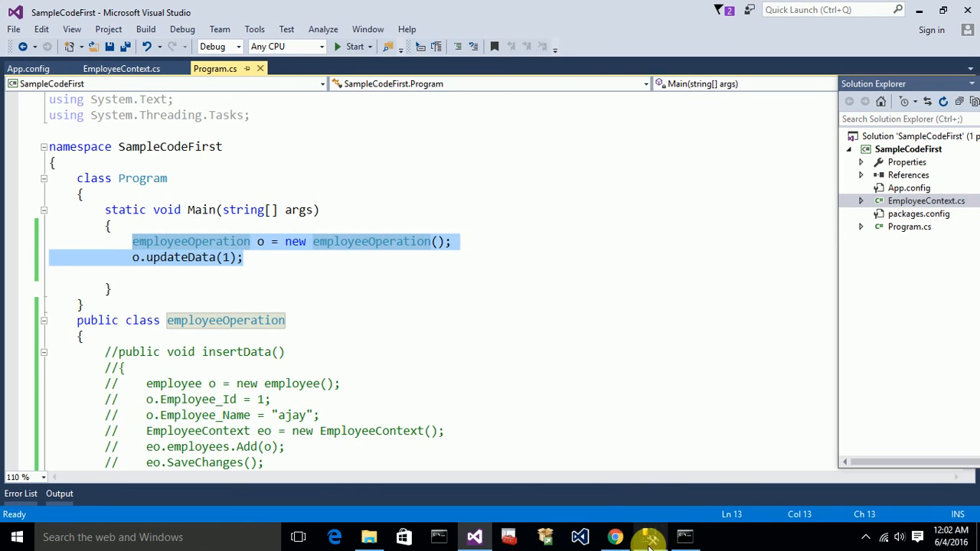
left_click(649, 536)
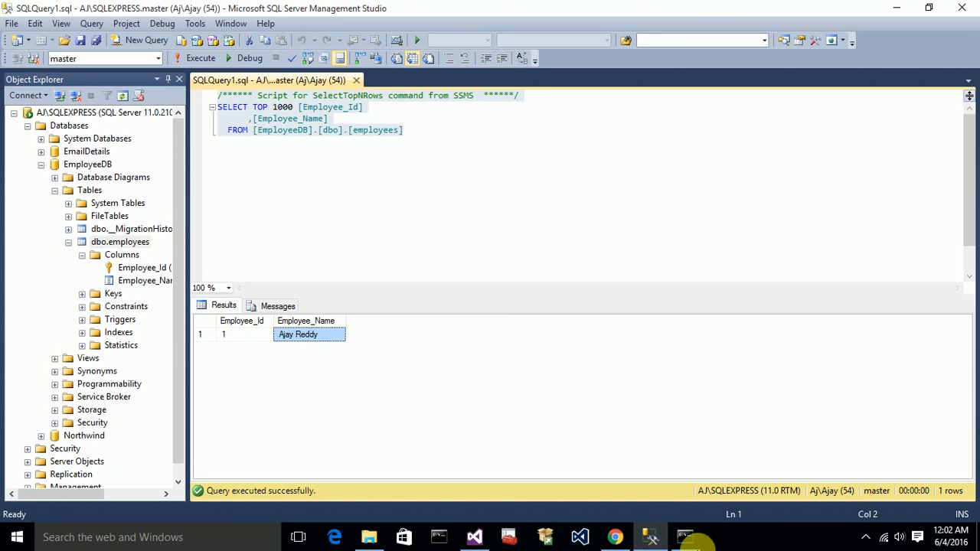
mouse_move(649, 536)
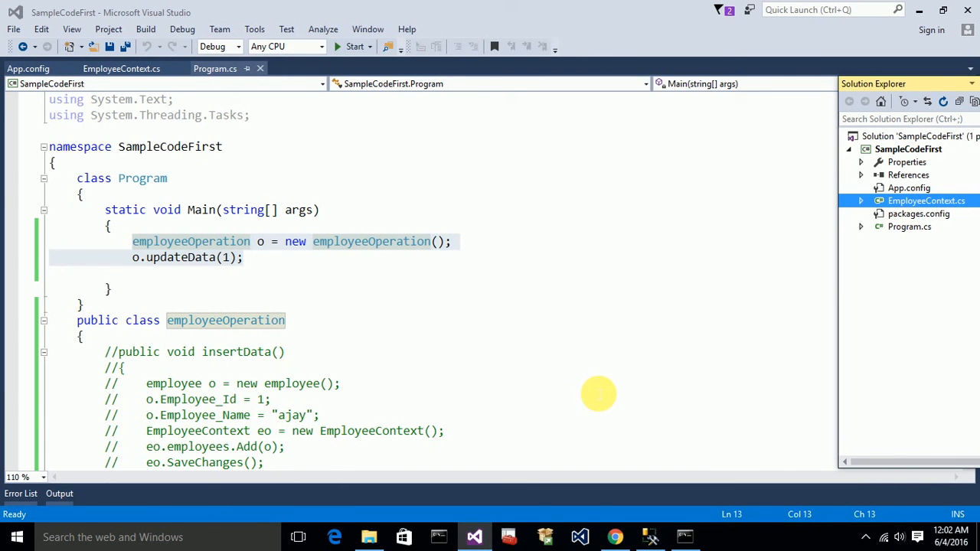
mouse_move(594, 392)
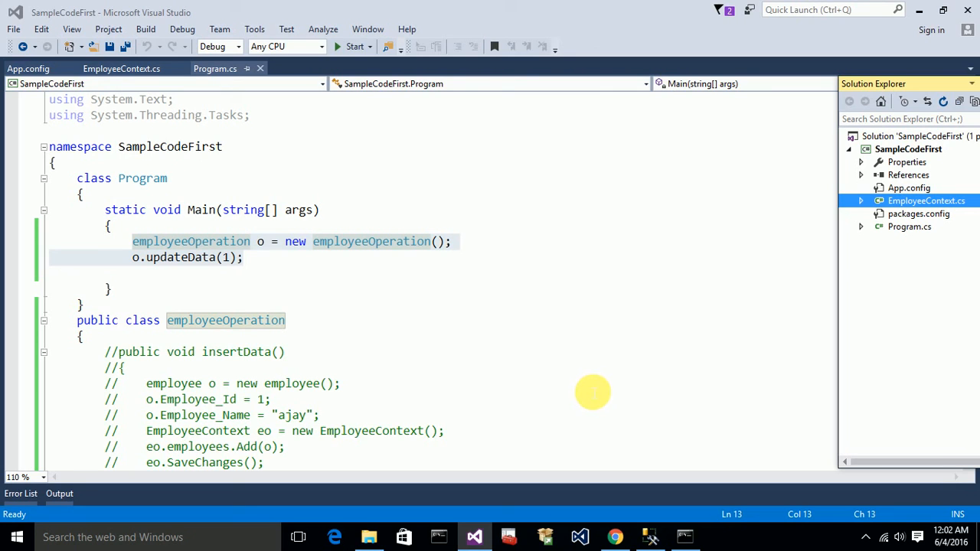
mouse_move(591, 392)
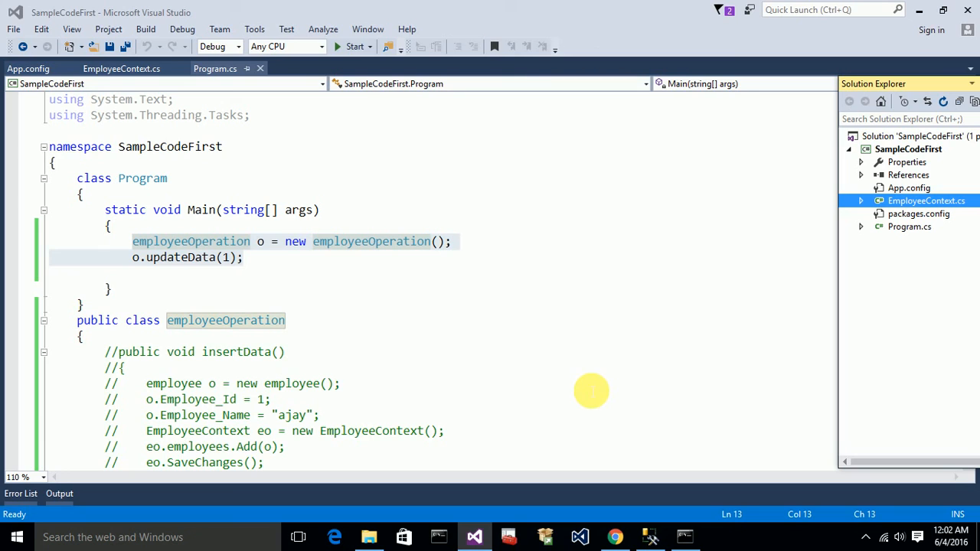